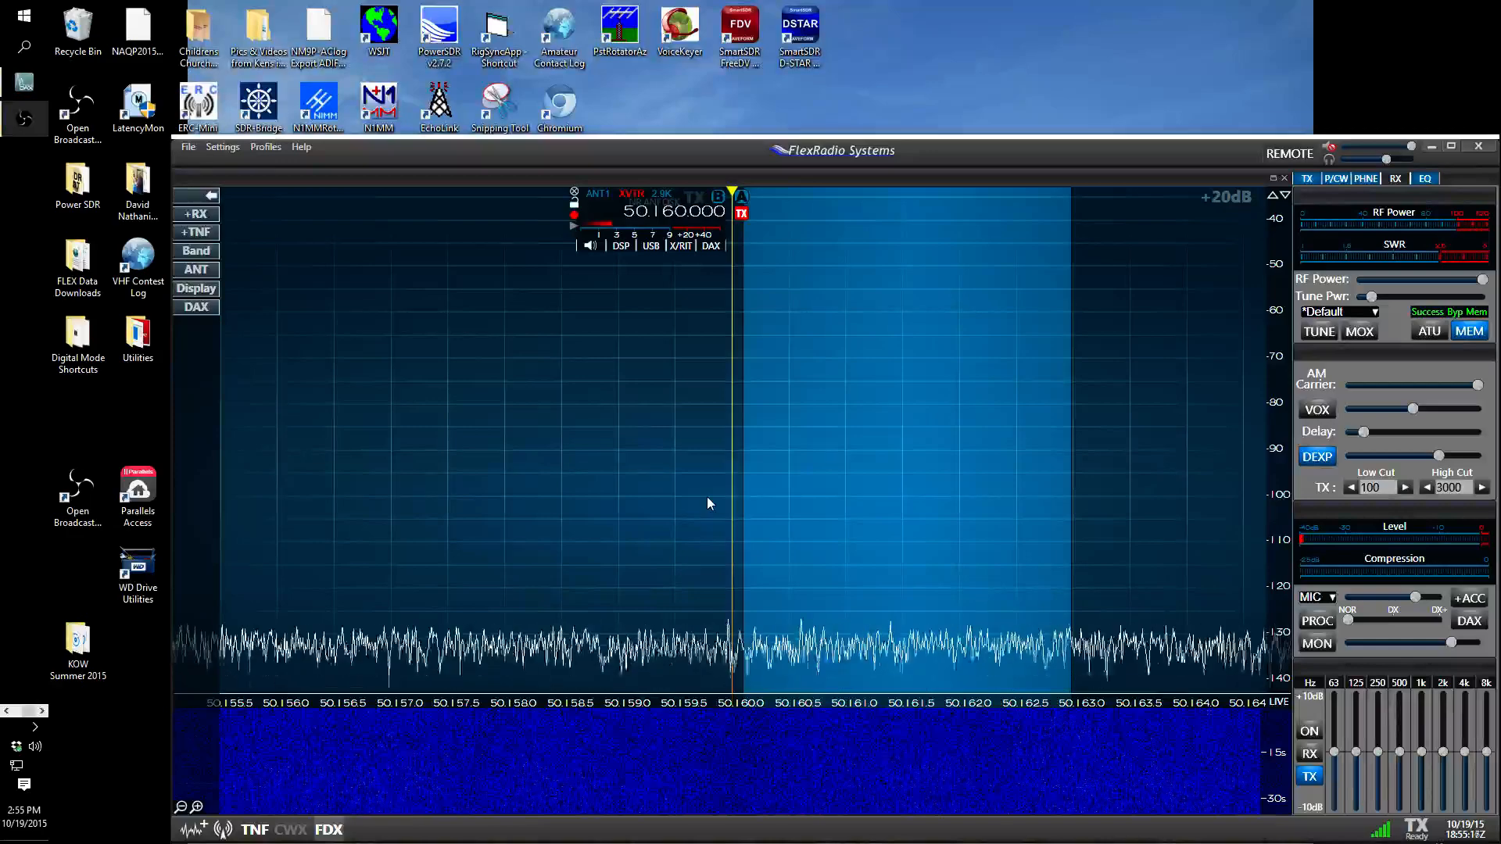
mouse_move(749, 216)
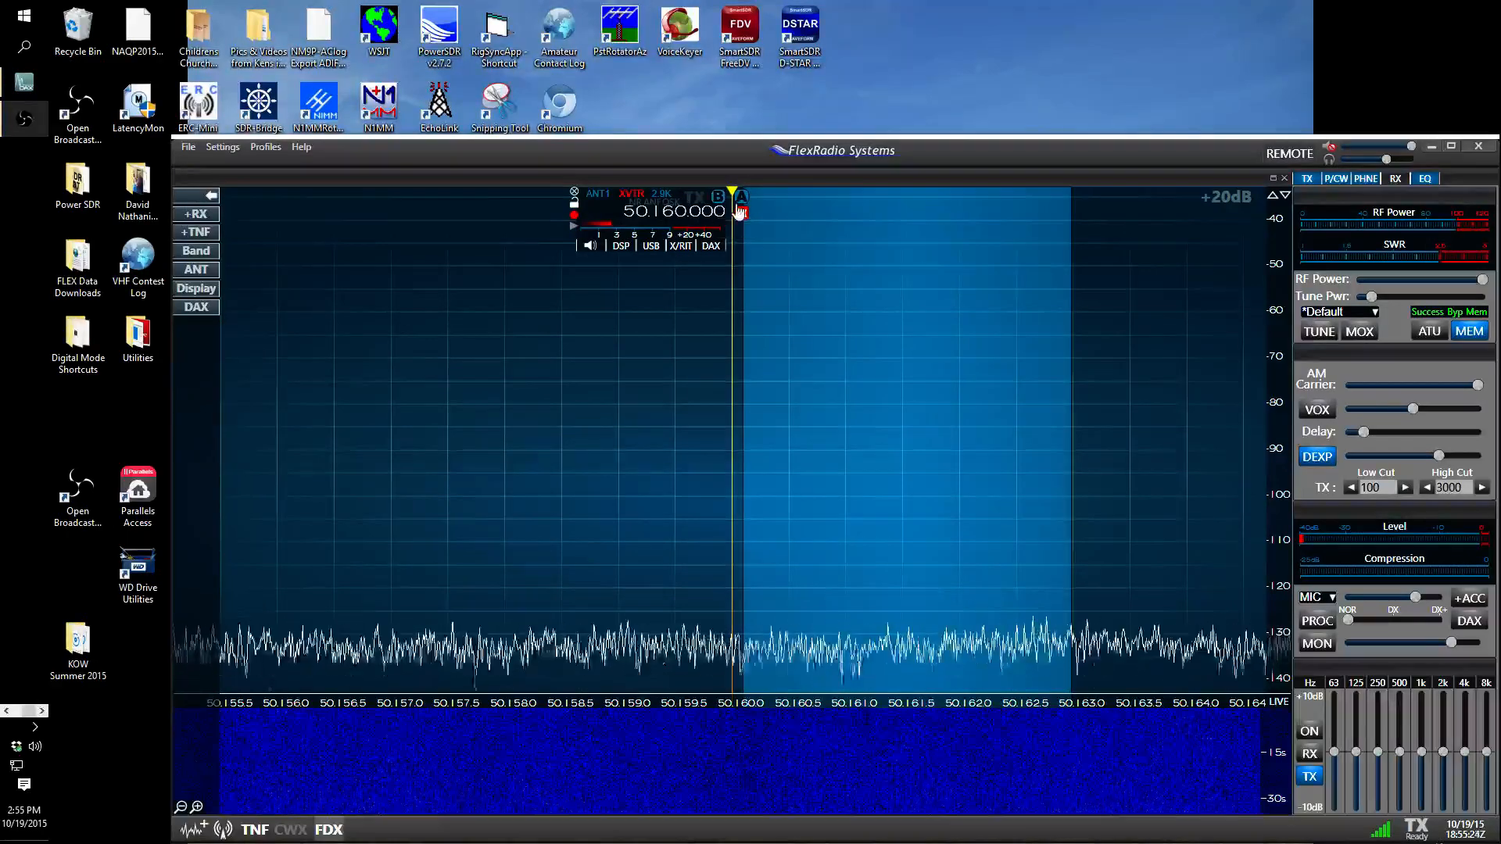
Engage MOX with TX EQ on and send voice into the 100–3000 Hz passband
click(741, 211)
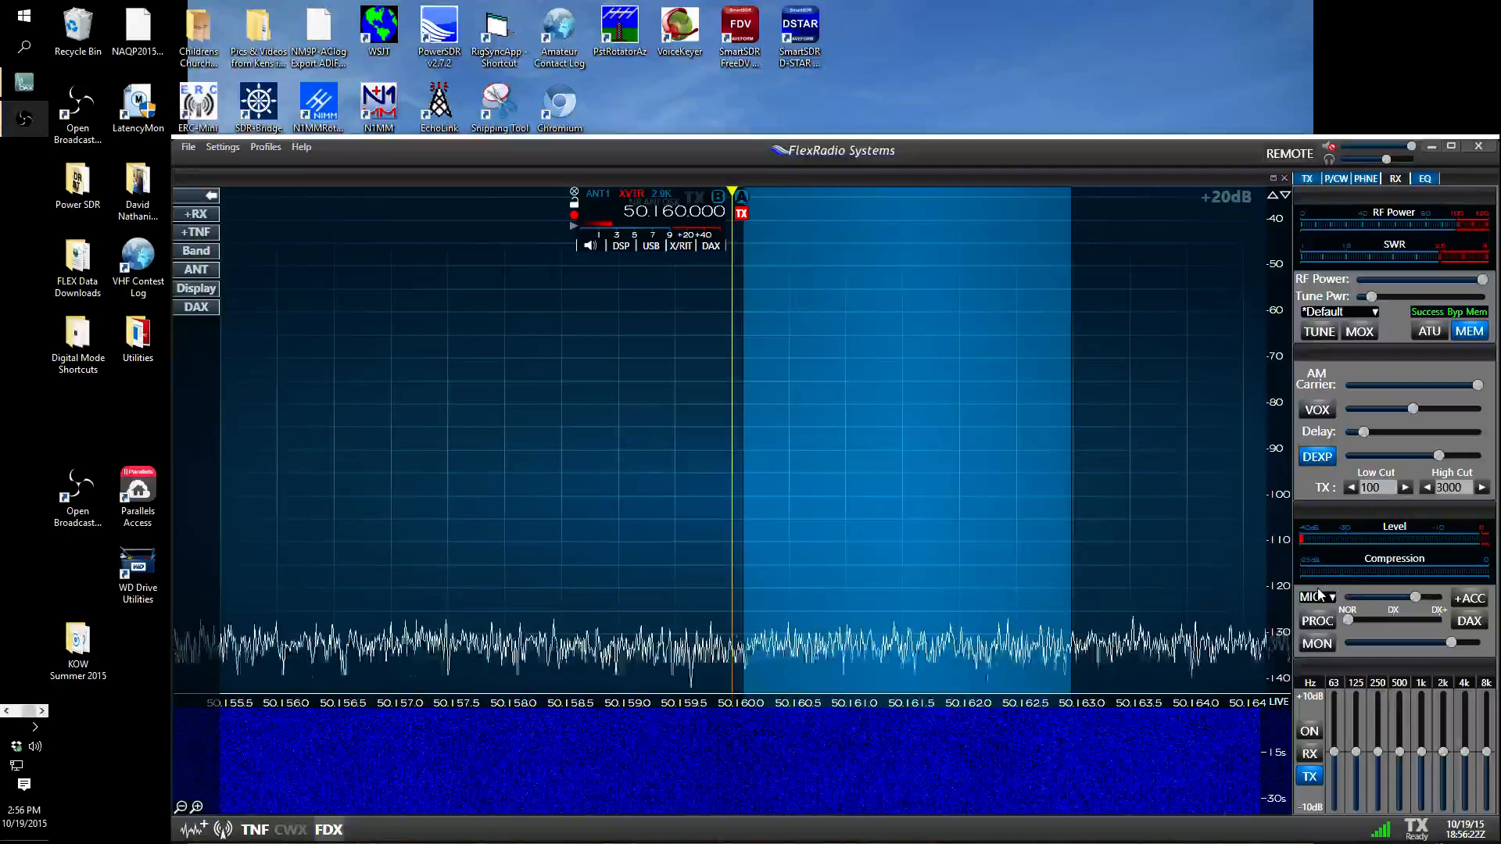
mouse_move(1330, 597)
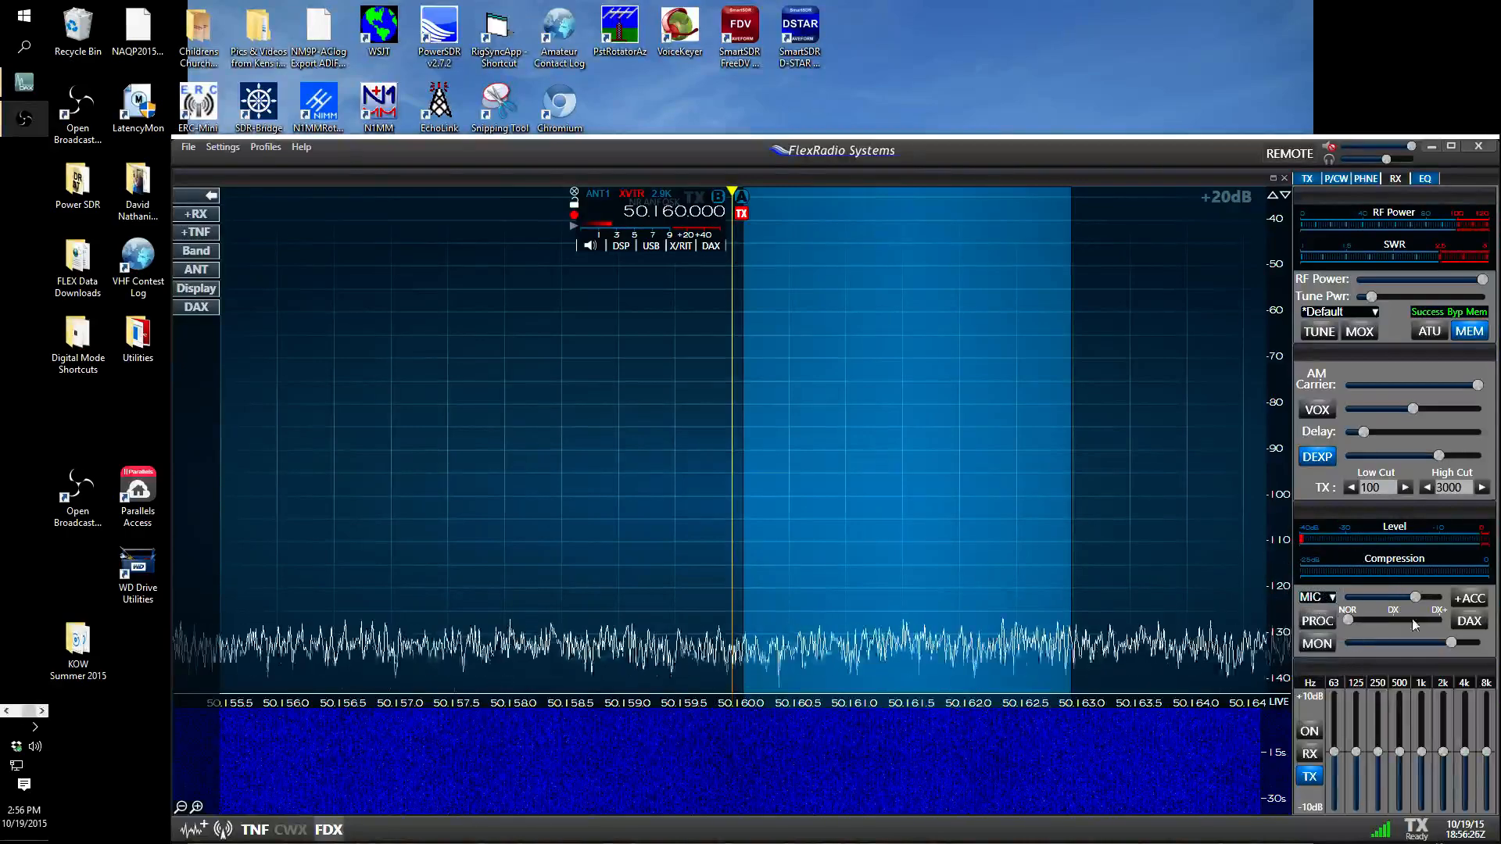
mouse_move(1318, 331)
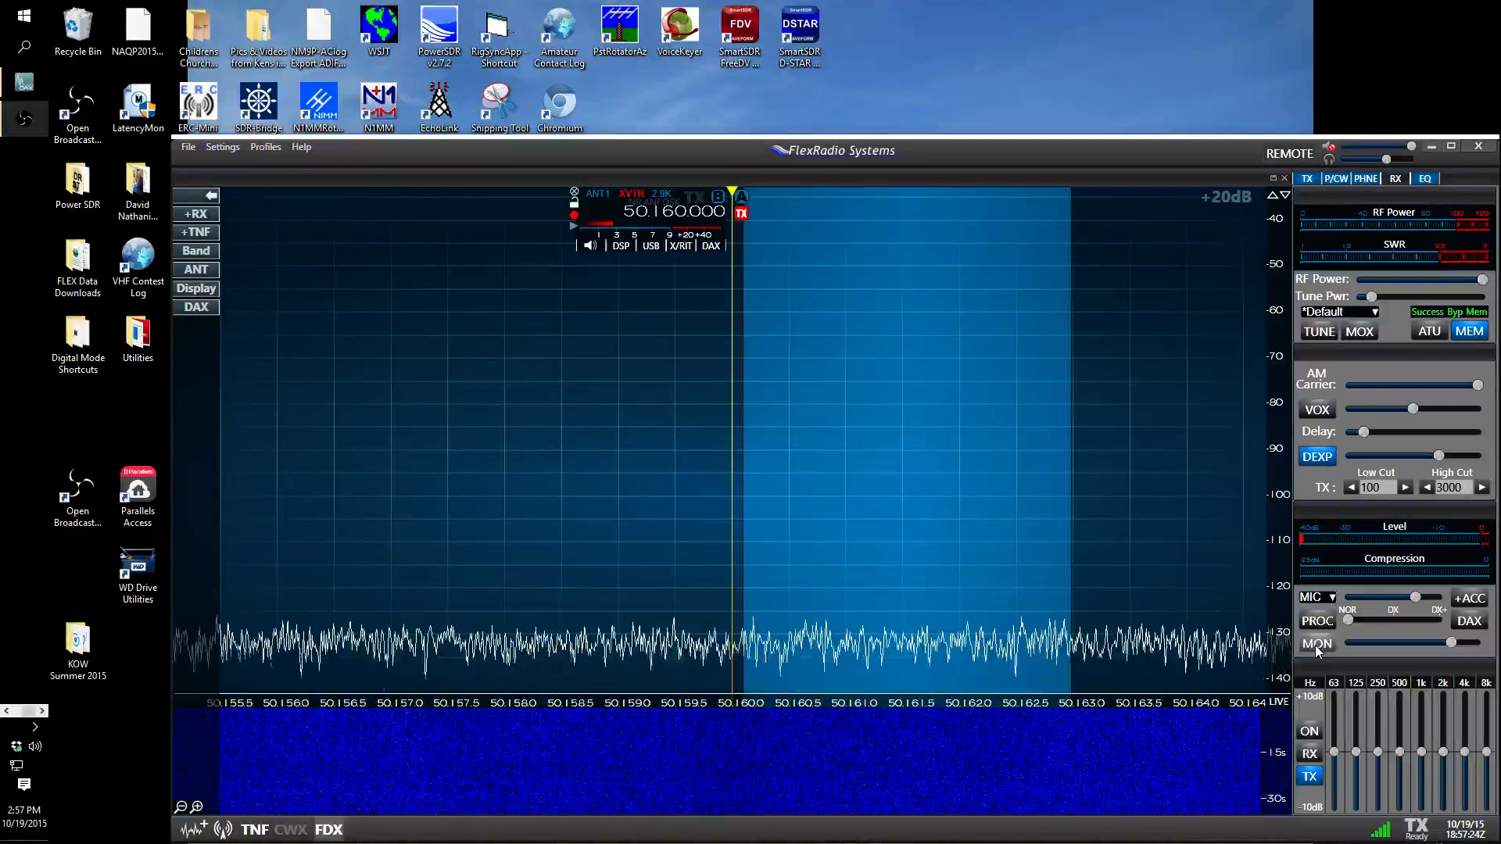
mouse_move(1311, 771)
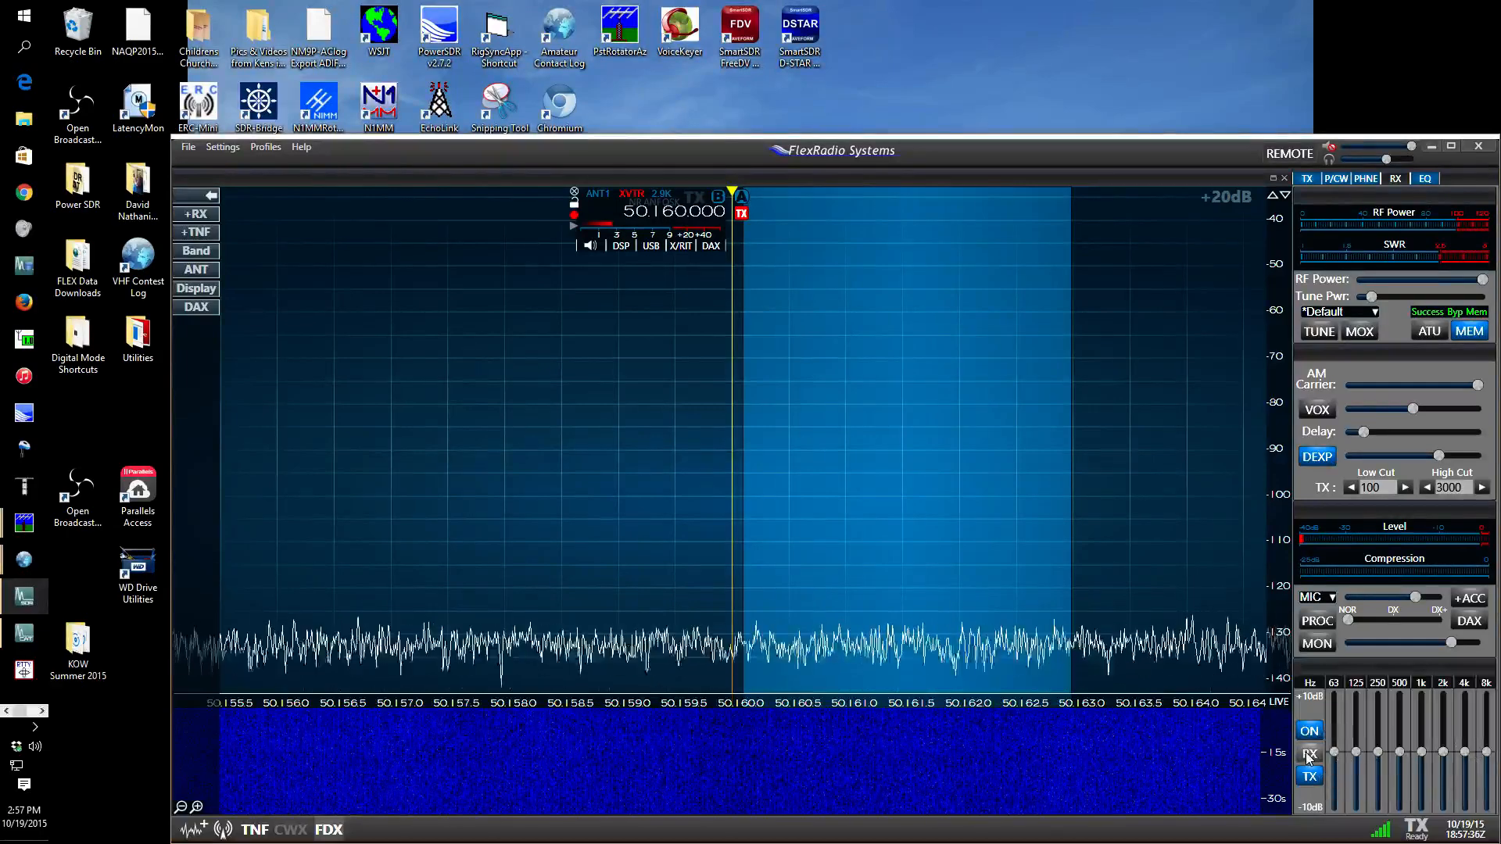
click(1309, 754)
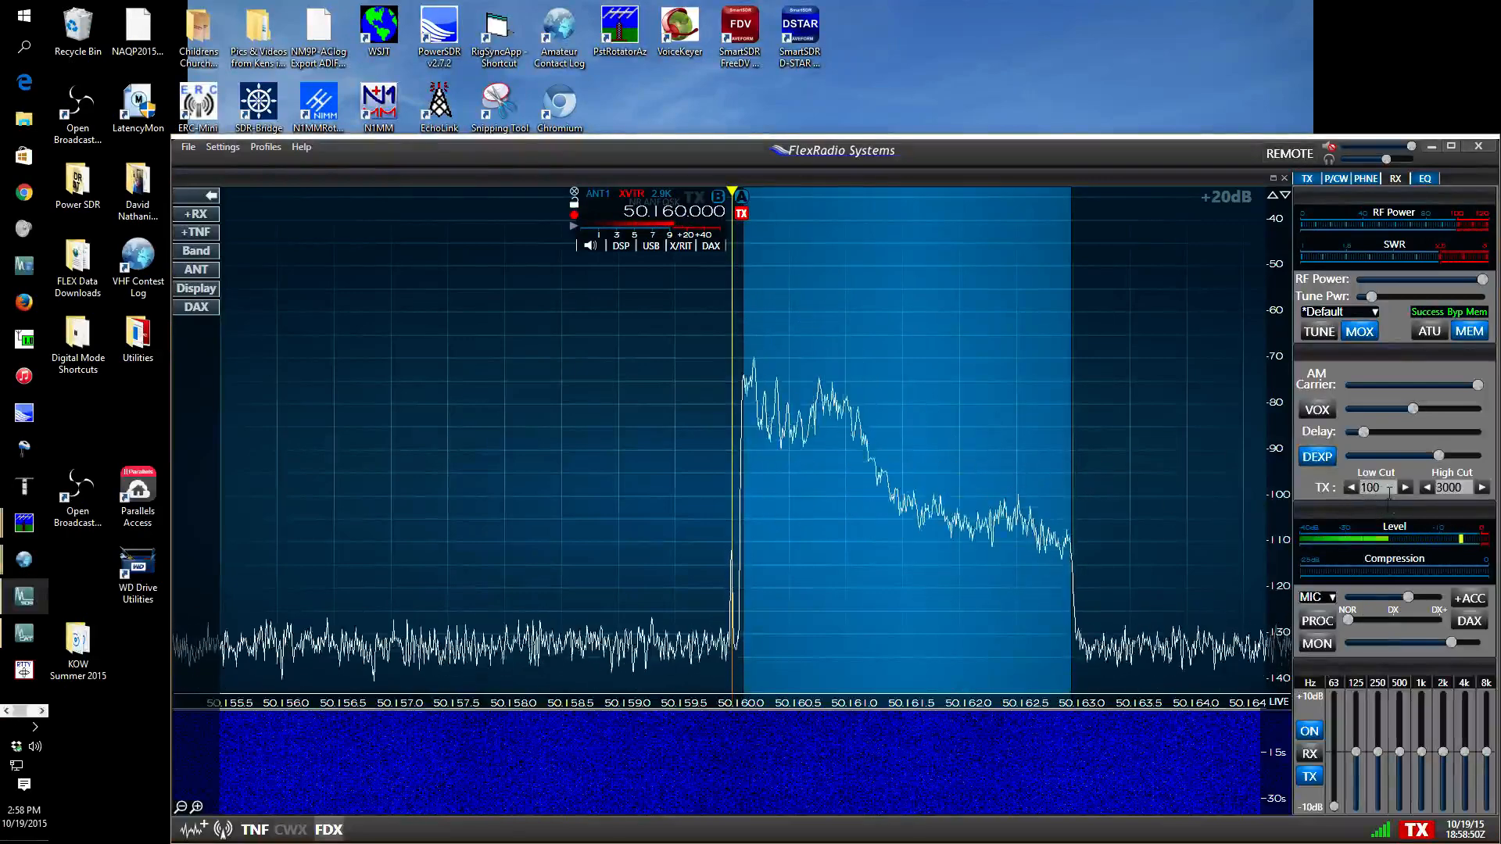
mouse_move(1330, 799)
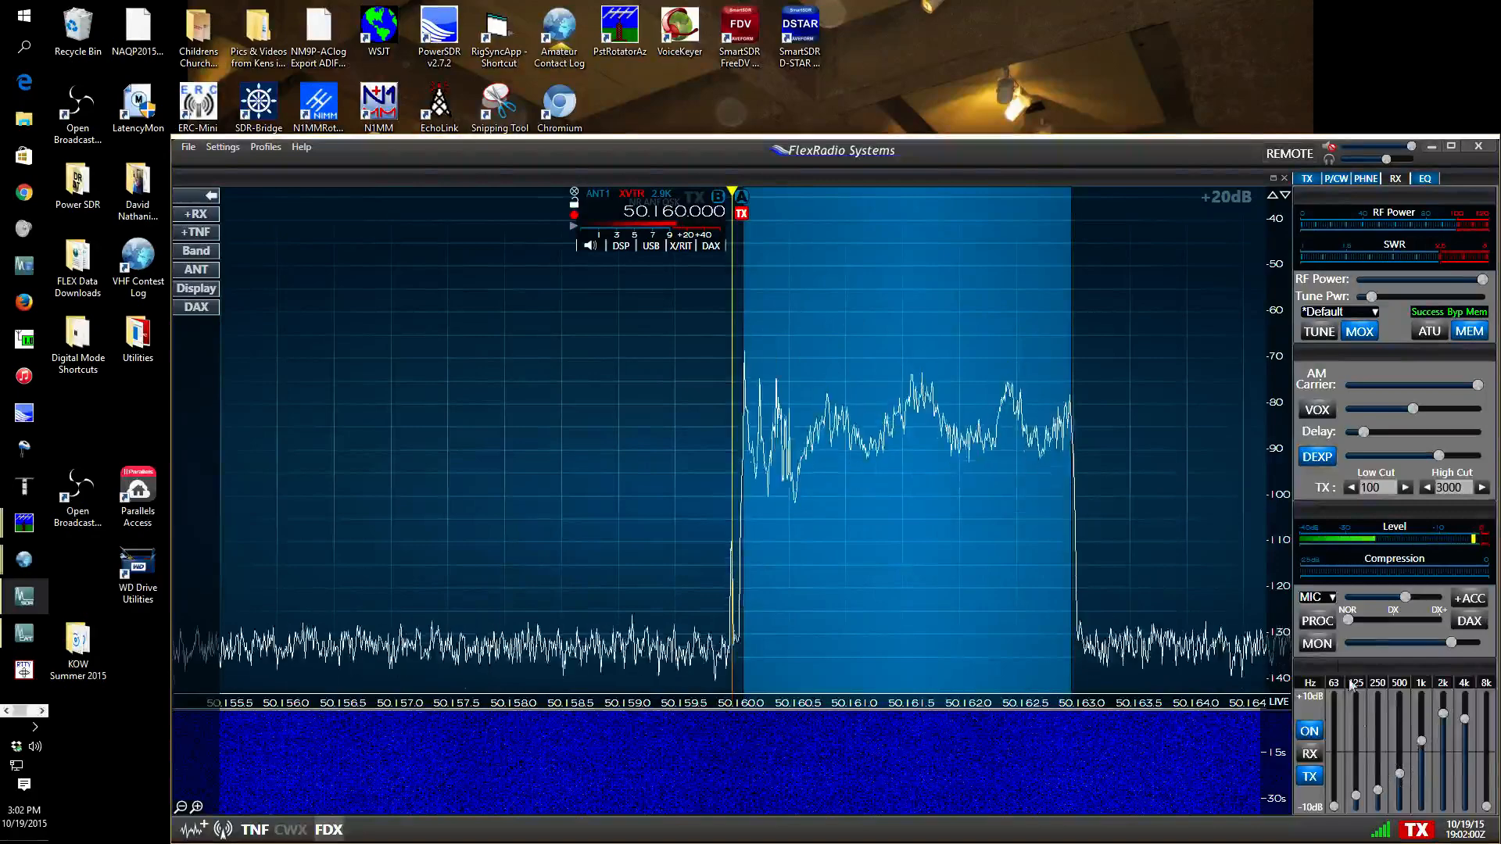
mouse_move(1316, 620)
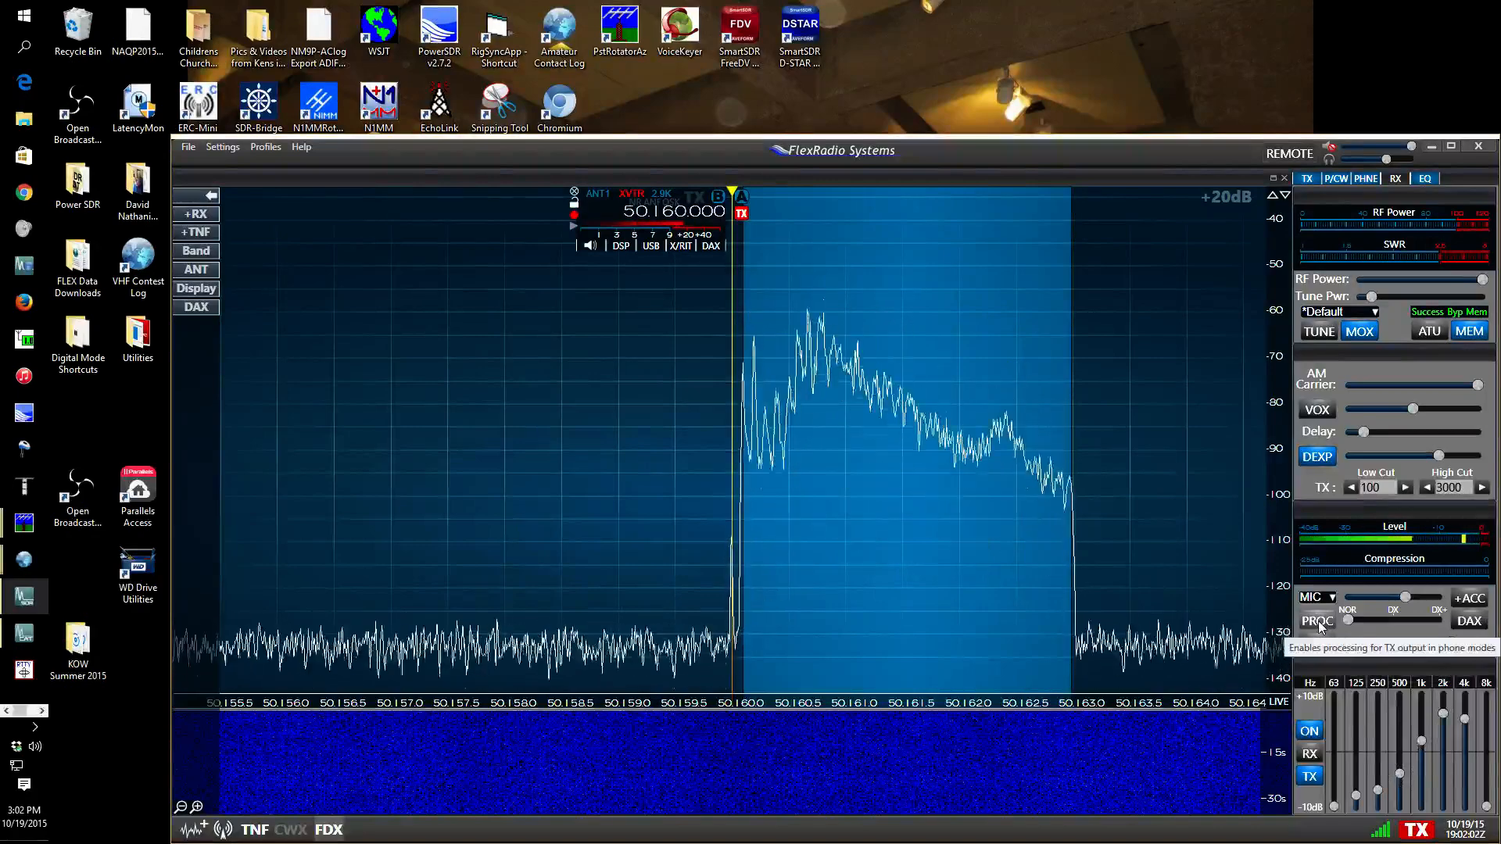
Enable the PROC speech processor on the transmitted phone audio
click(1316, 621)
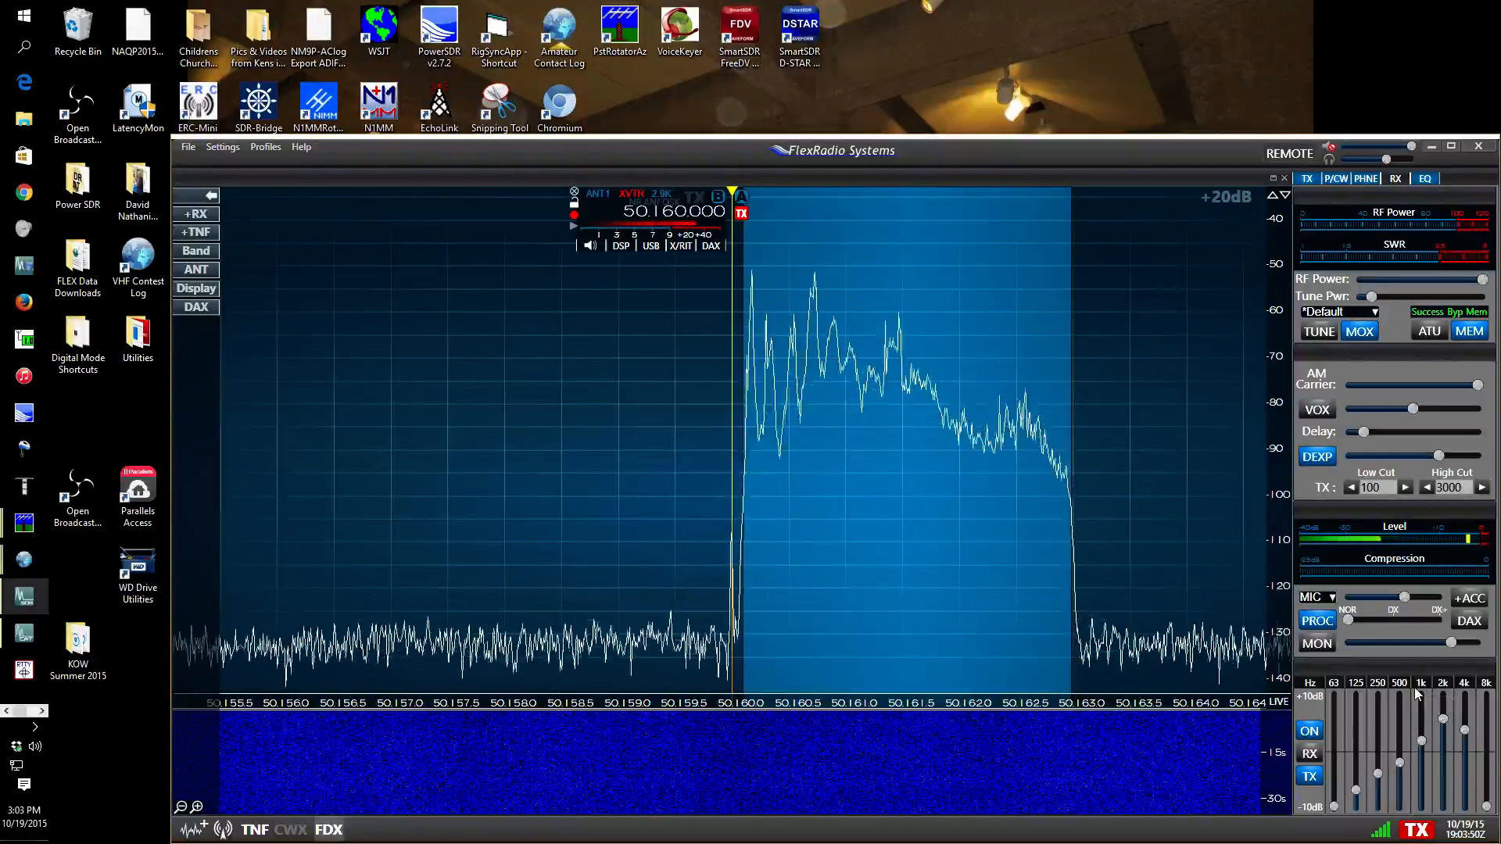
mouse_move(1316, 642)
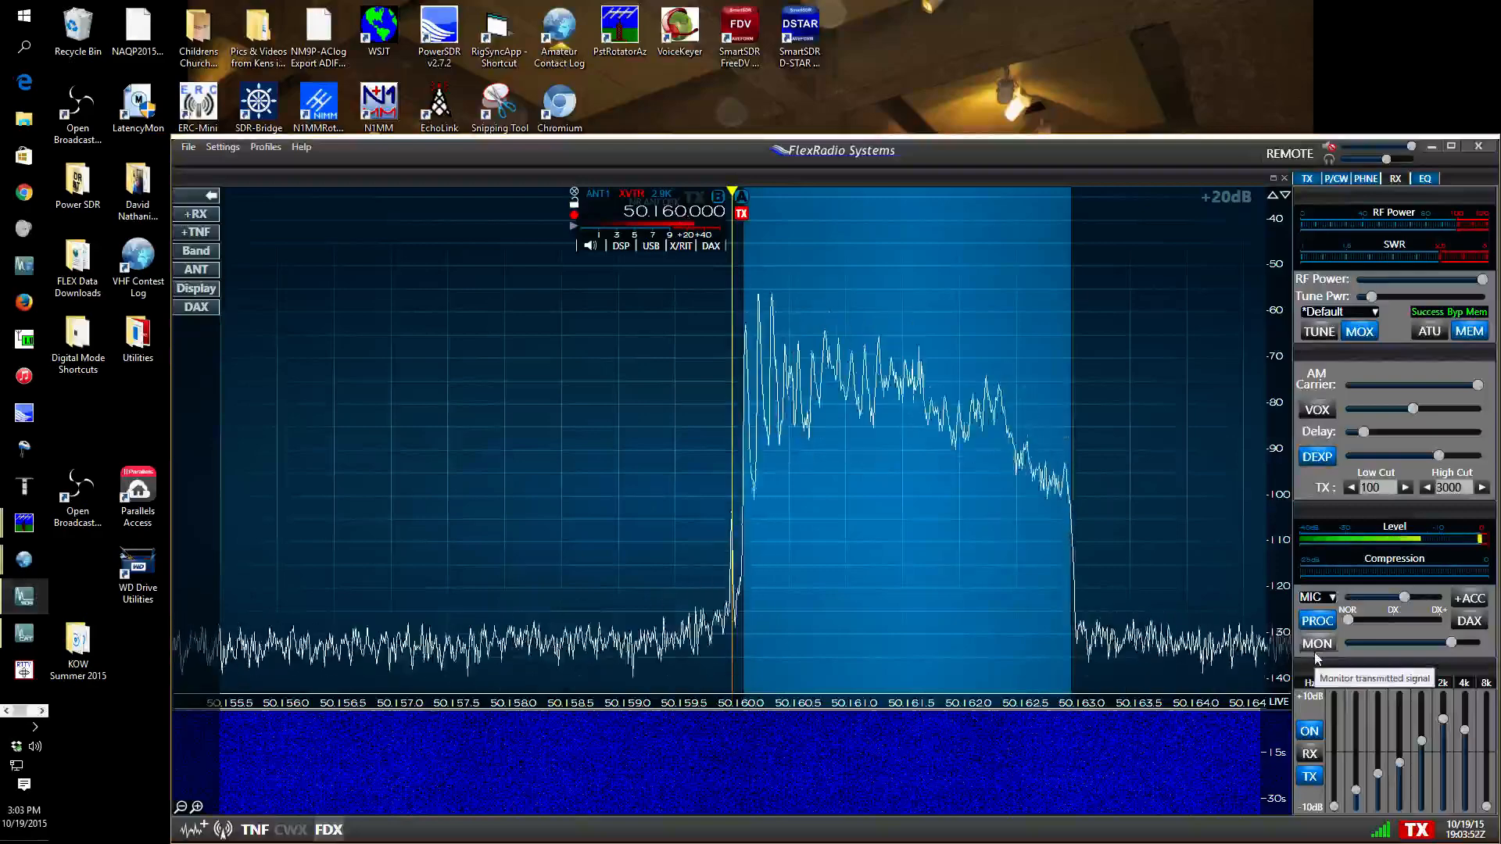
mouse_move(1434, 749)
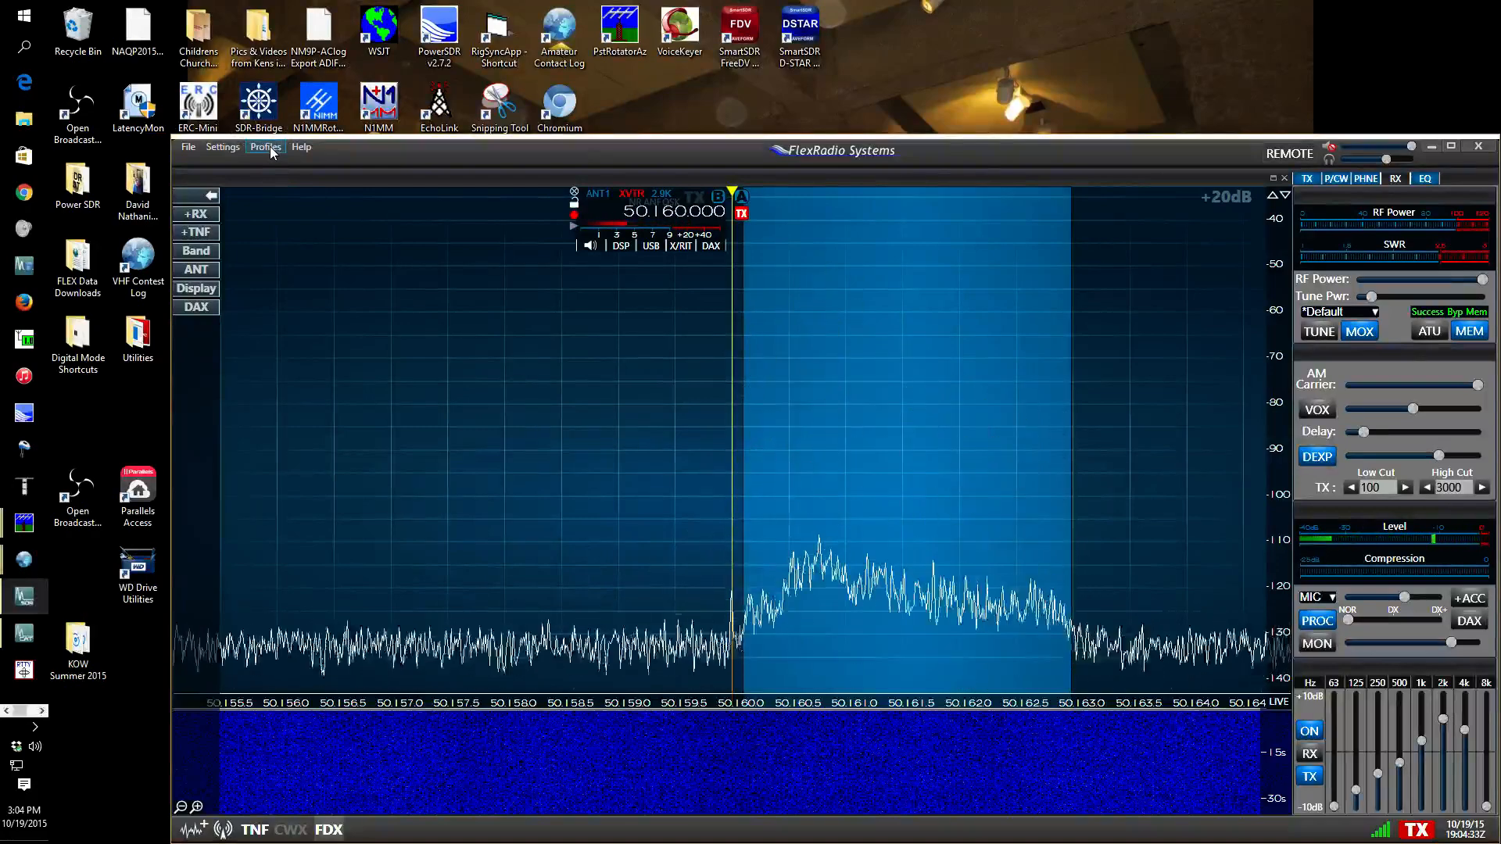
Save the transmit settings as profile 'hand rag' and close the Profile Manager
click(266, 147)
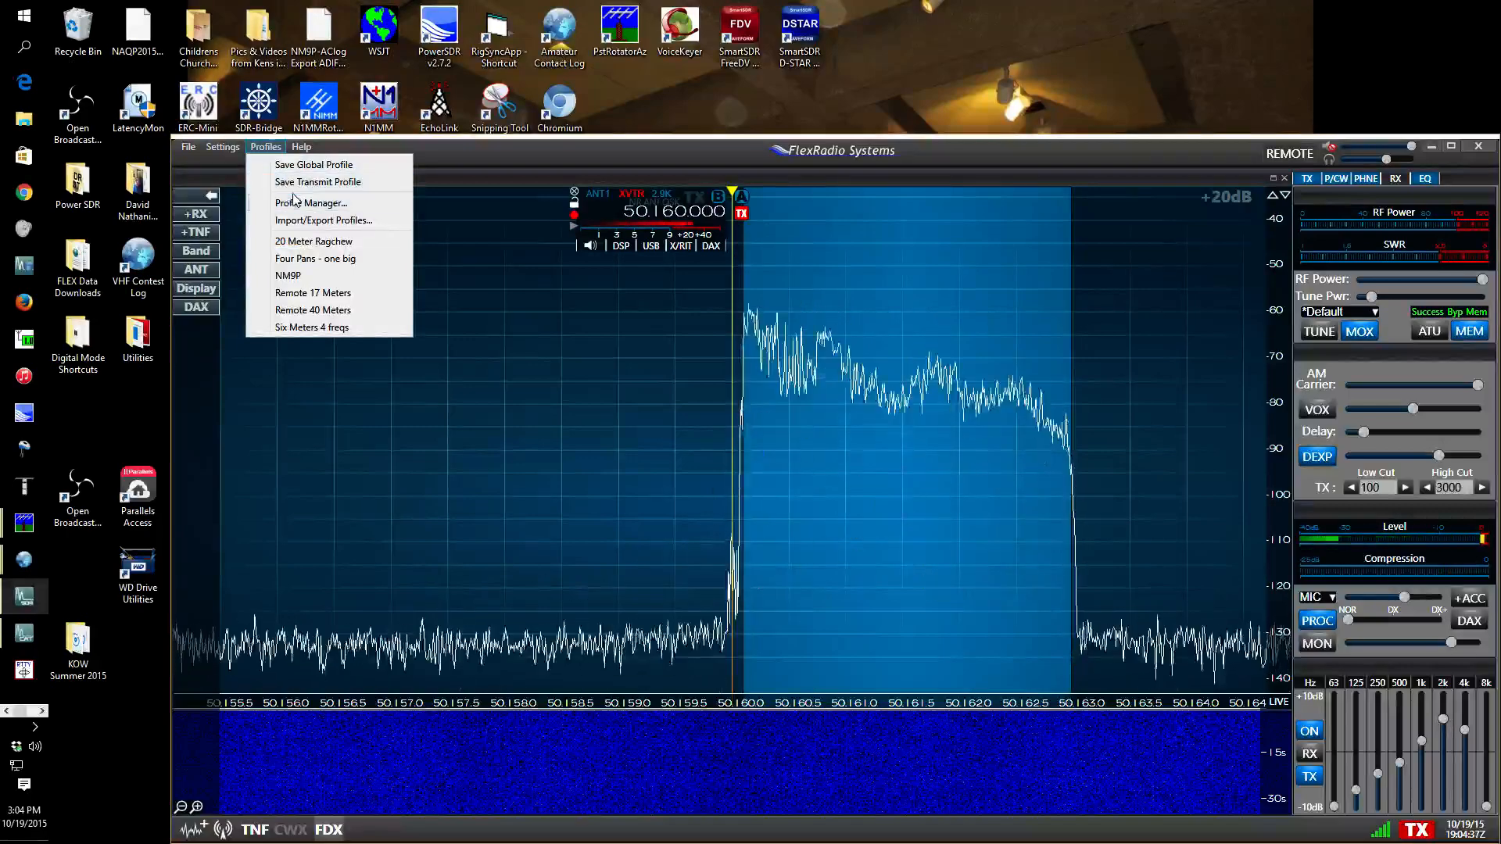
mouse_move(317, 181)
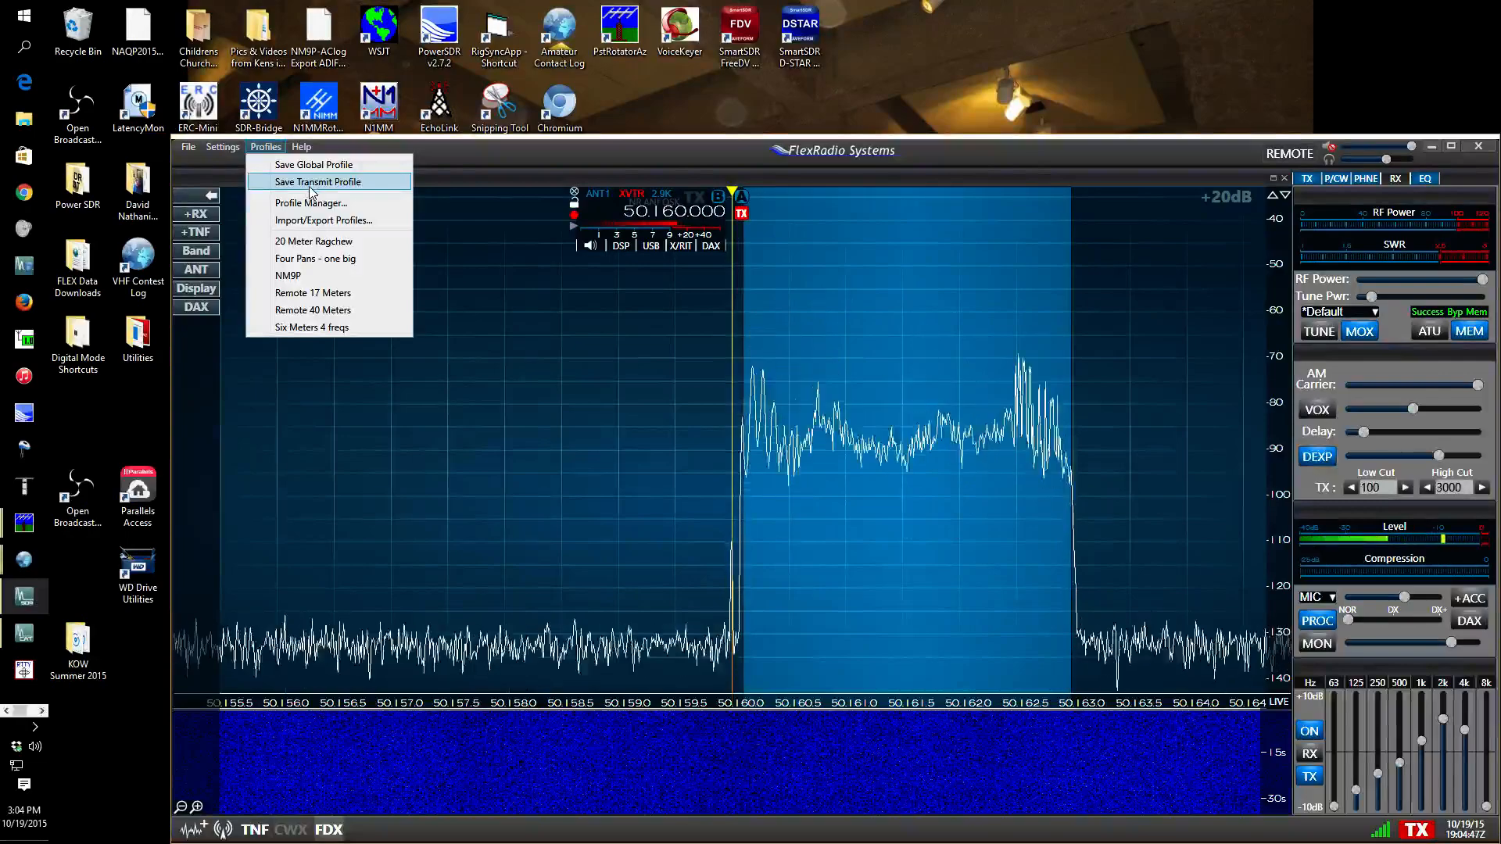
click(310, 203)
text(hand c)
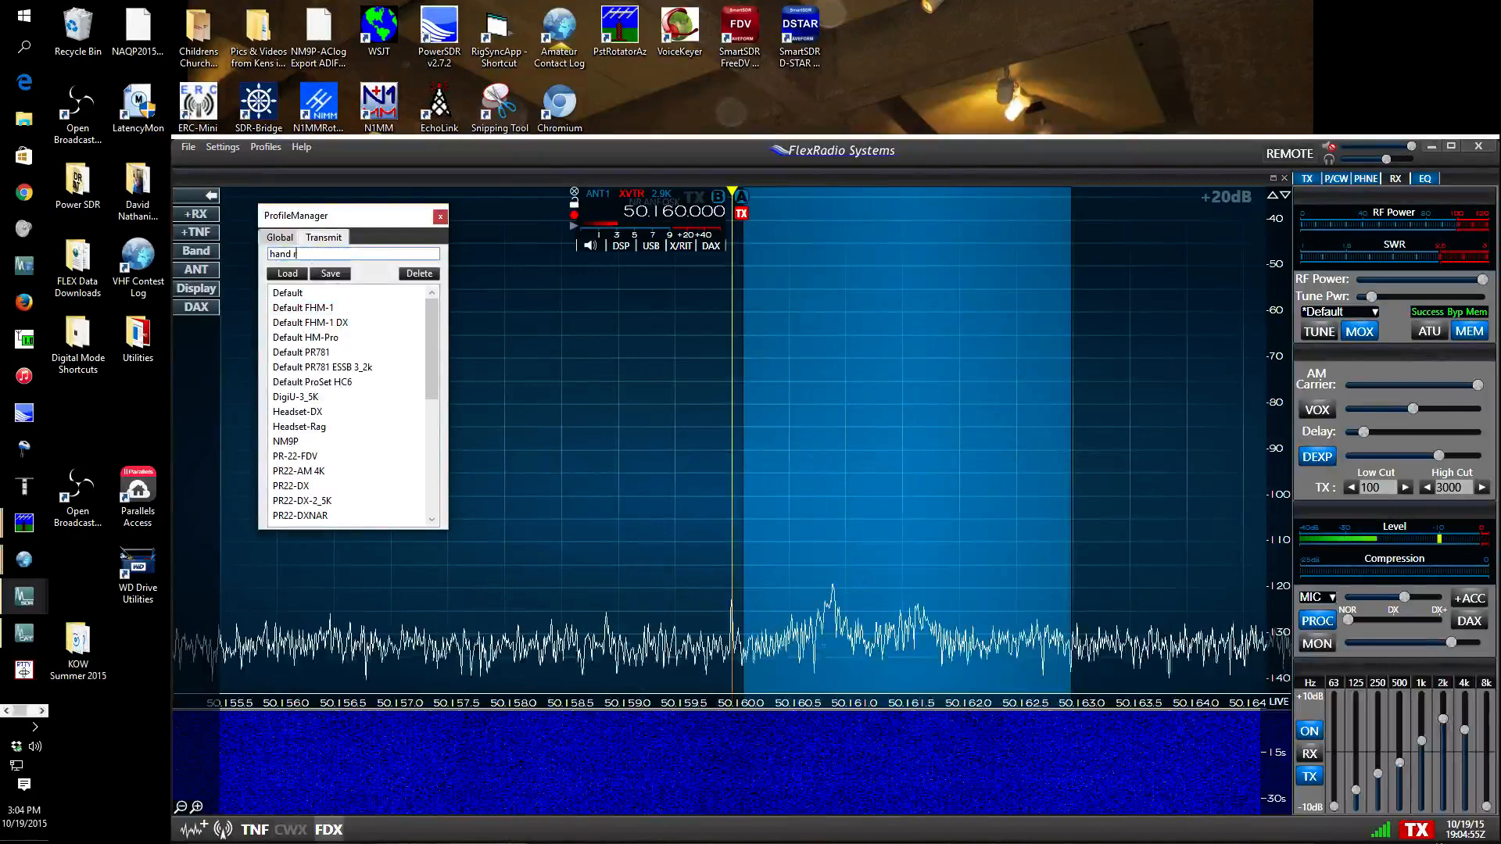
text(rag)
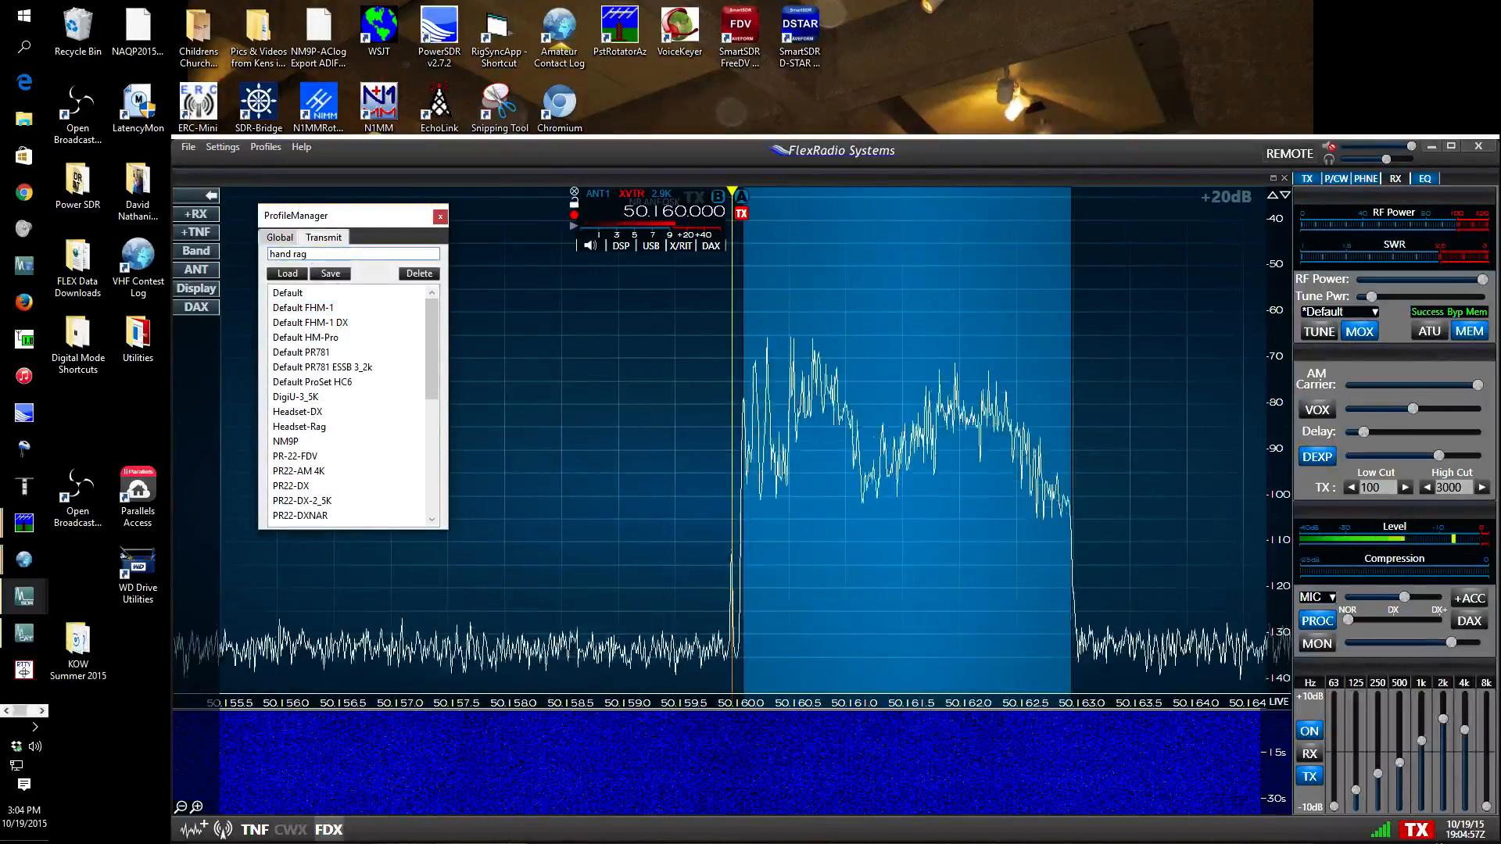
mouse_move(330, 274)
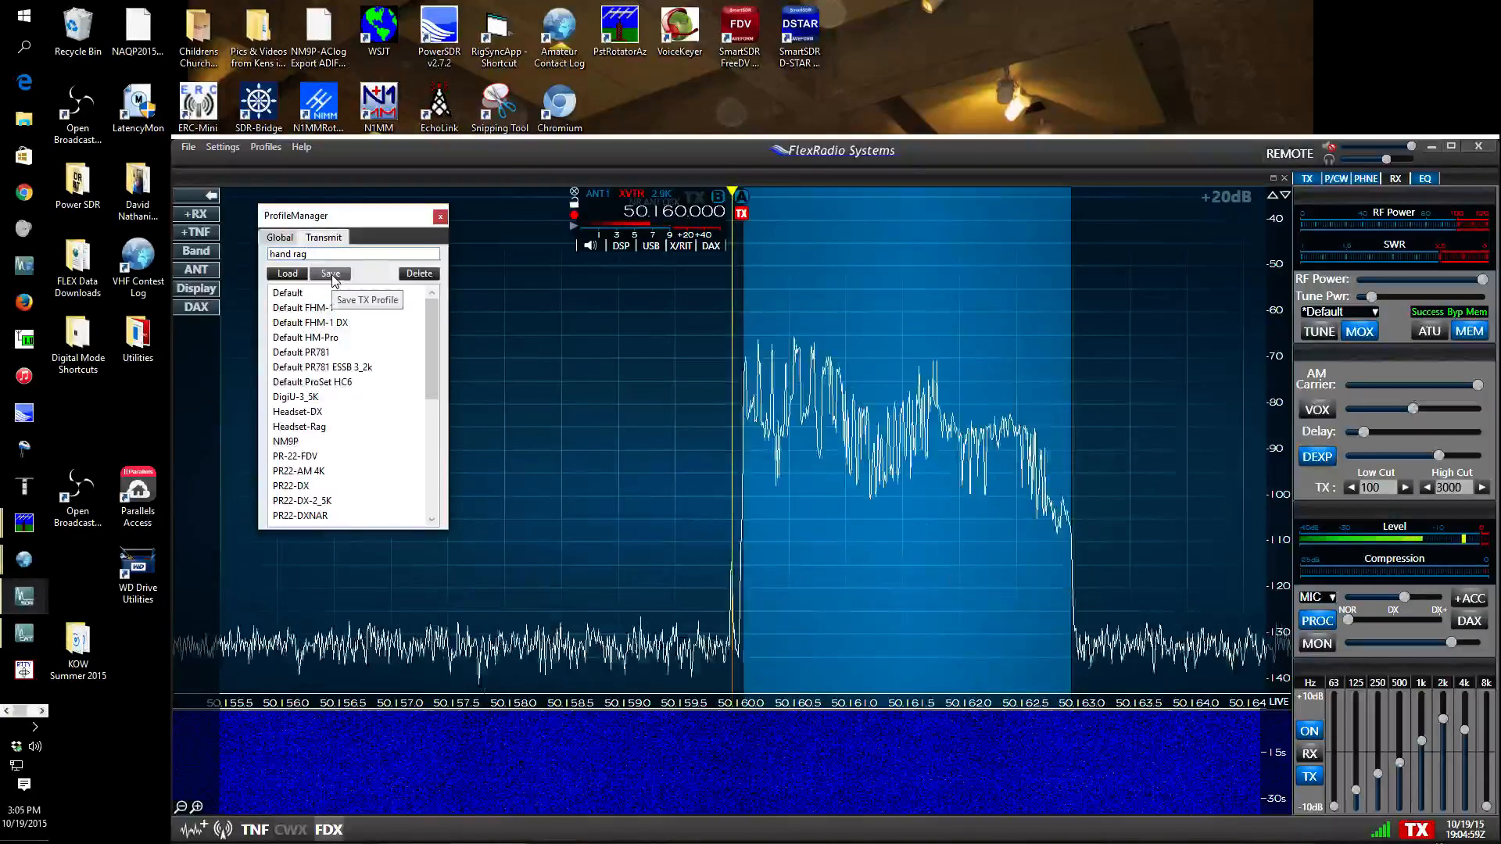
click(330, 273)
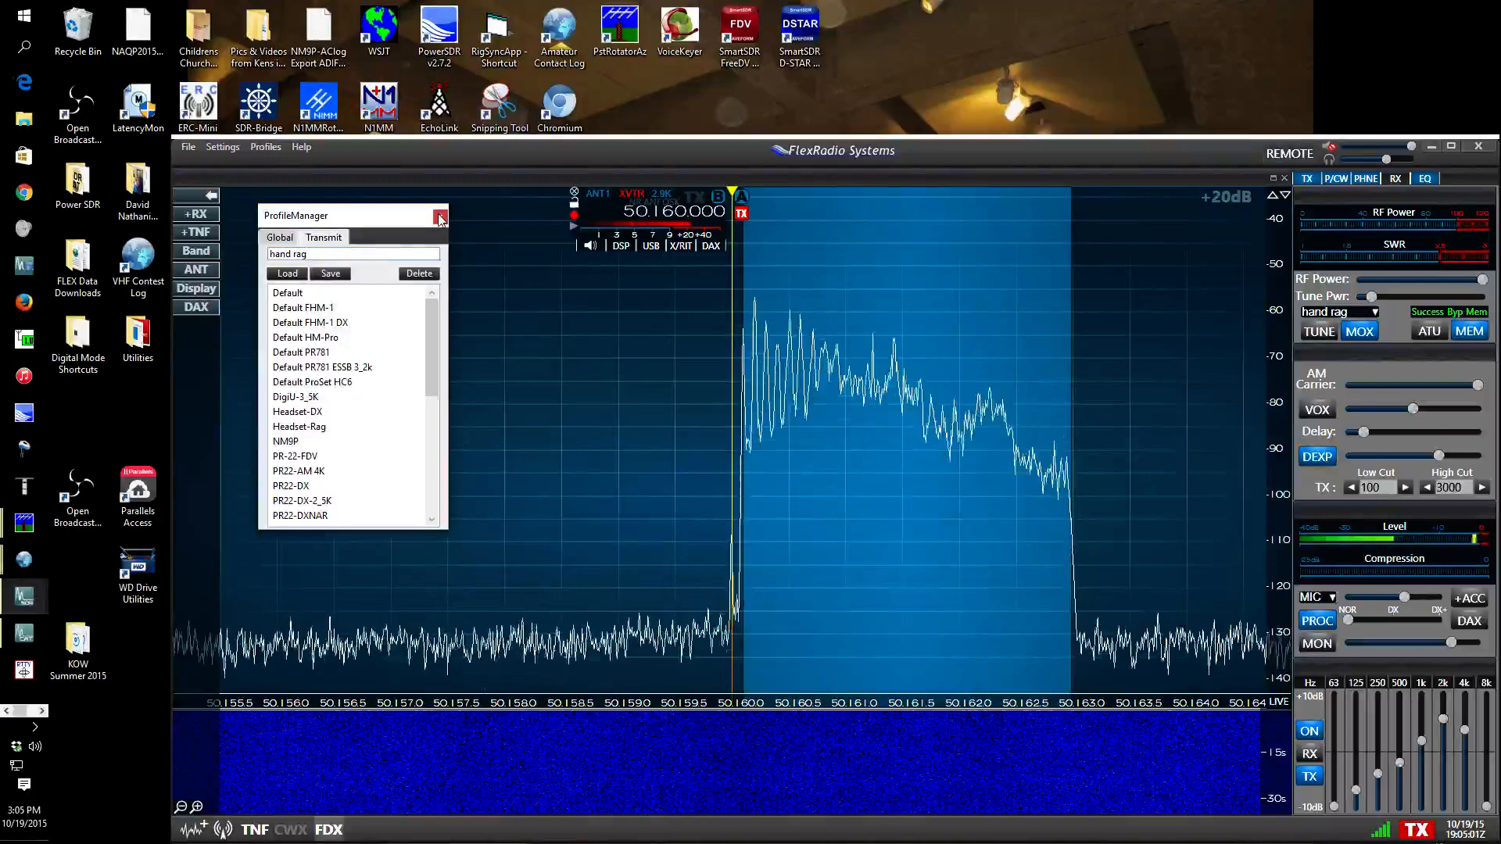
click(441, 216)
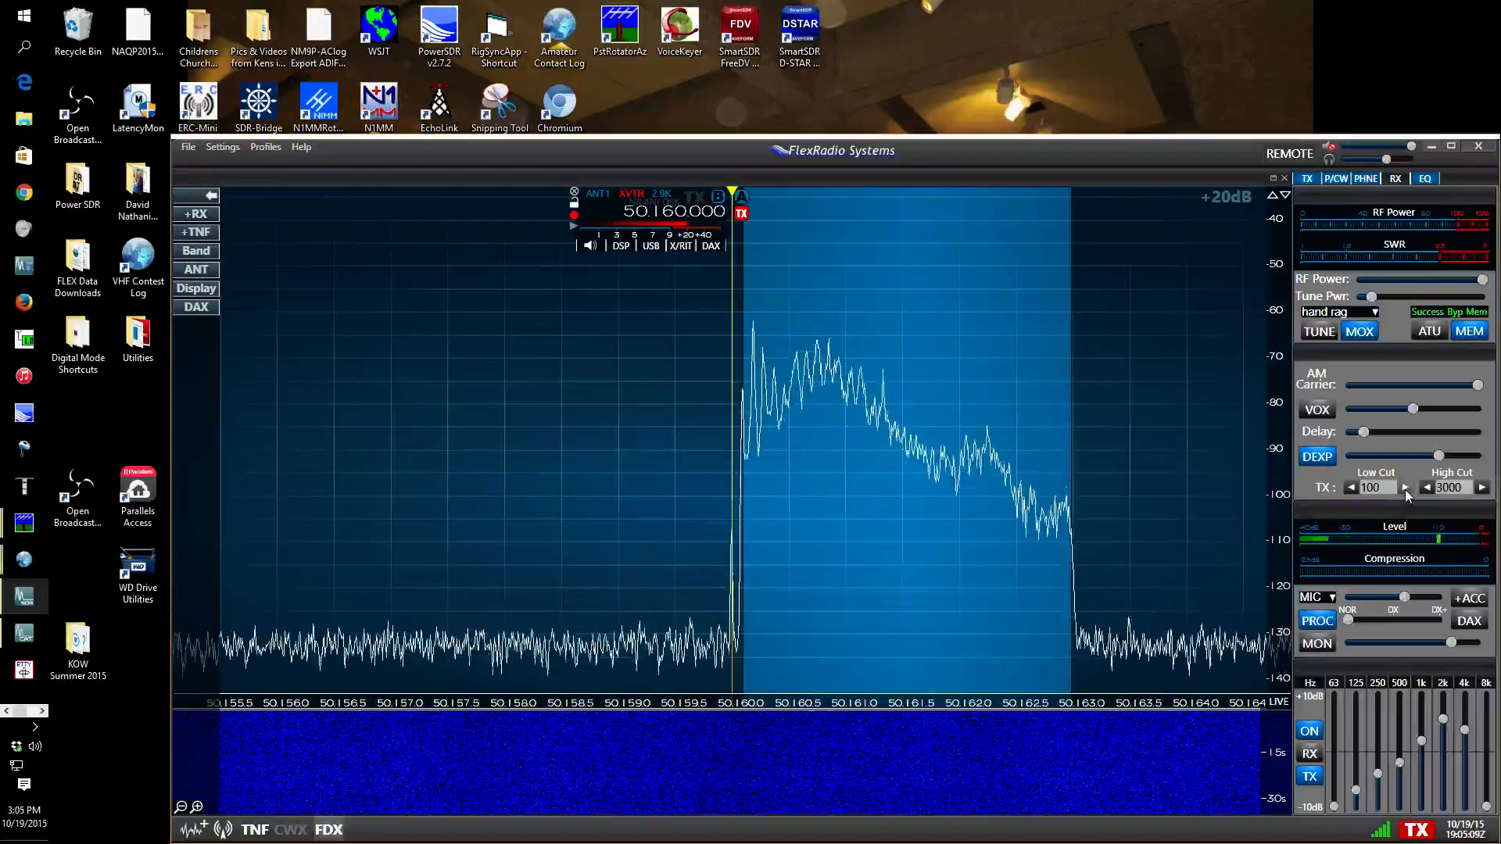
Narrow the transmit filter to a 200 Hz low cut and 2900 Hz high cut
click(1405, 488)
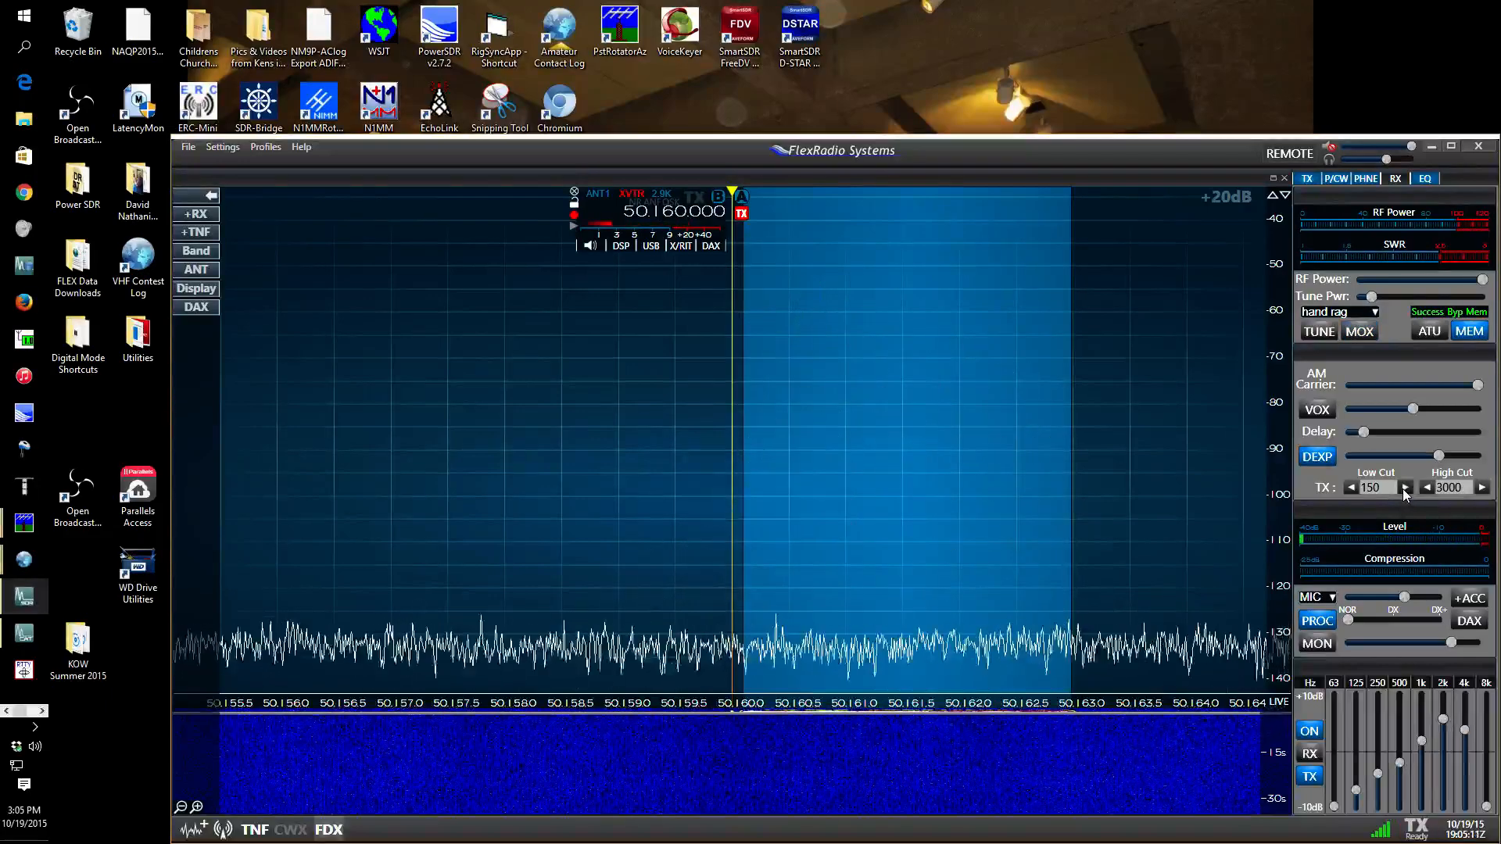
click(1404, 488)
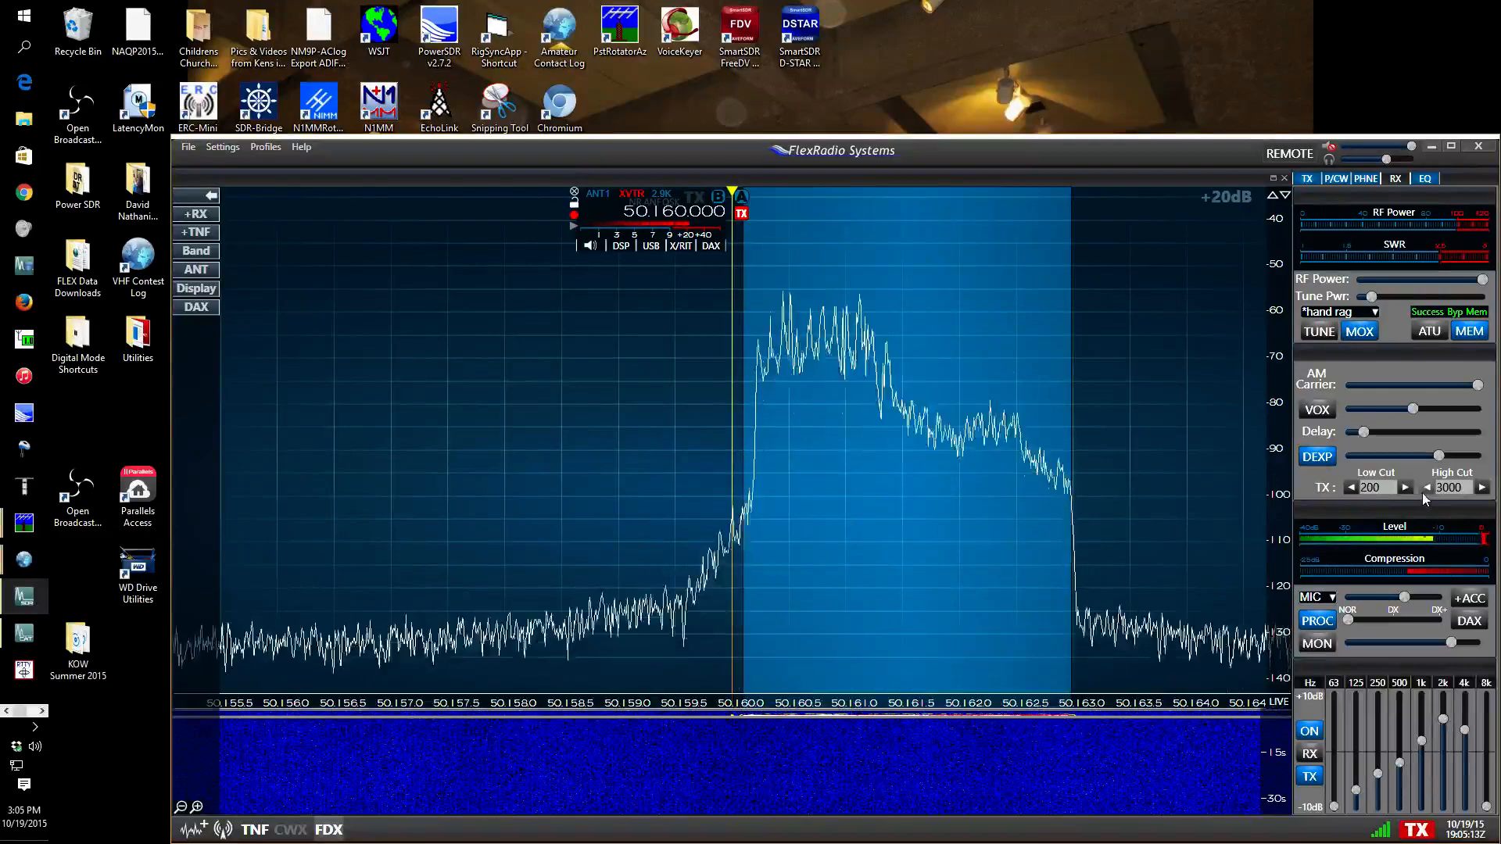
click(1428, 487)
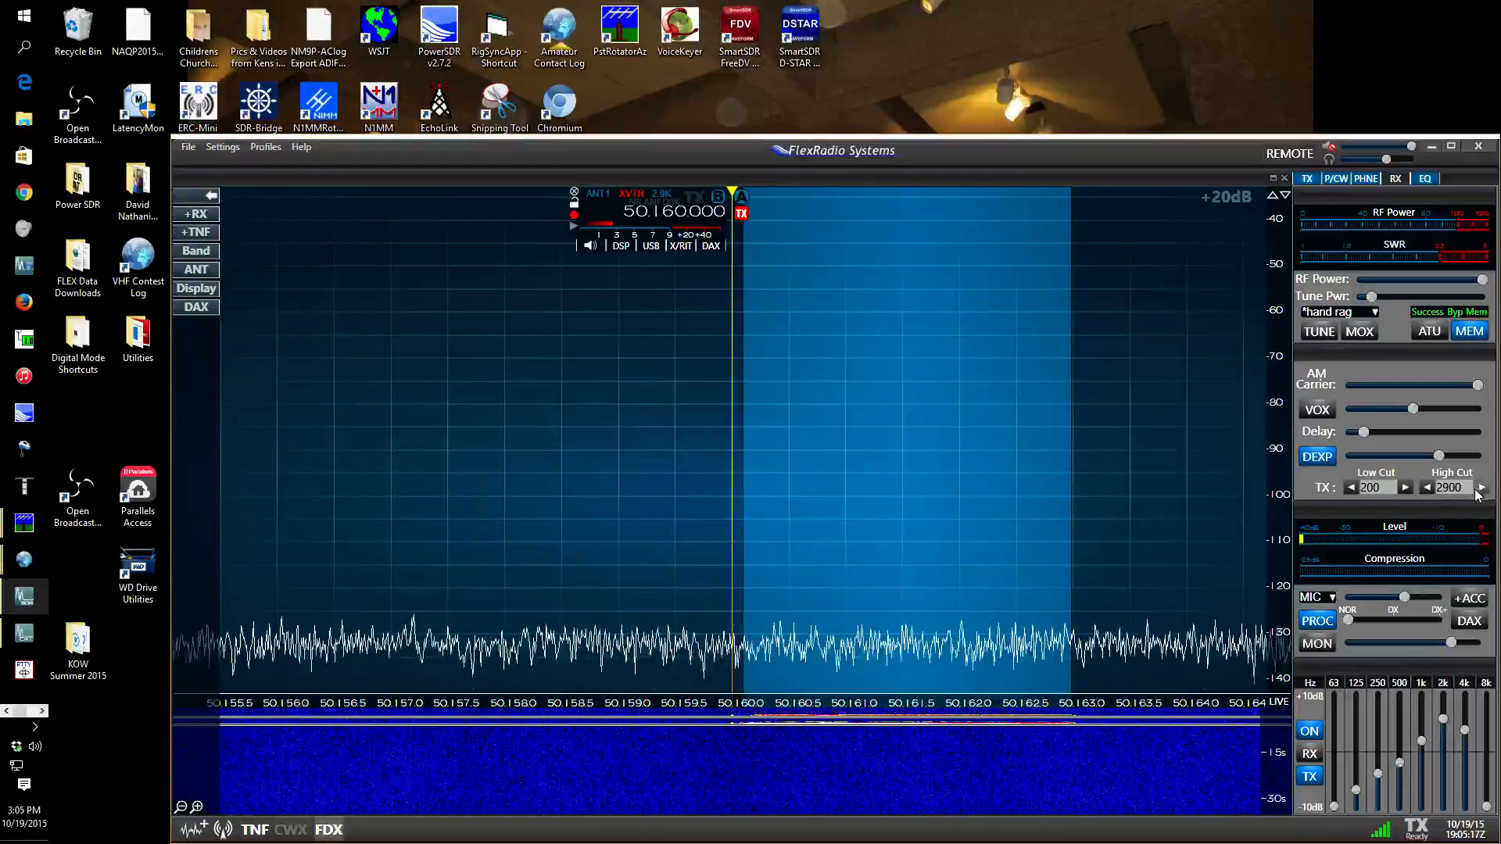
click(1359, 331)
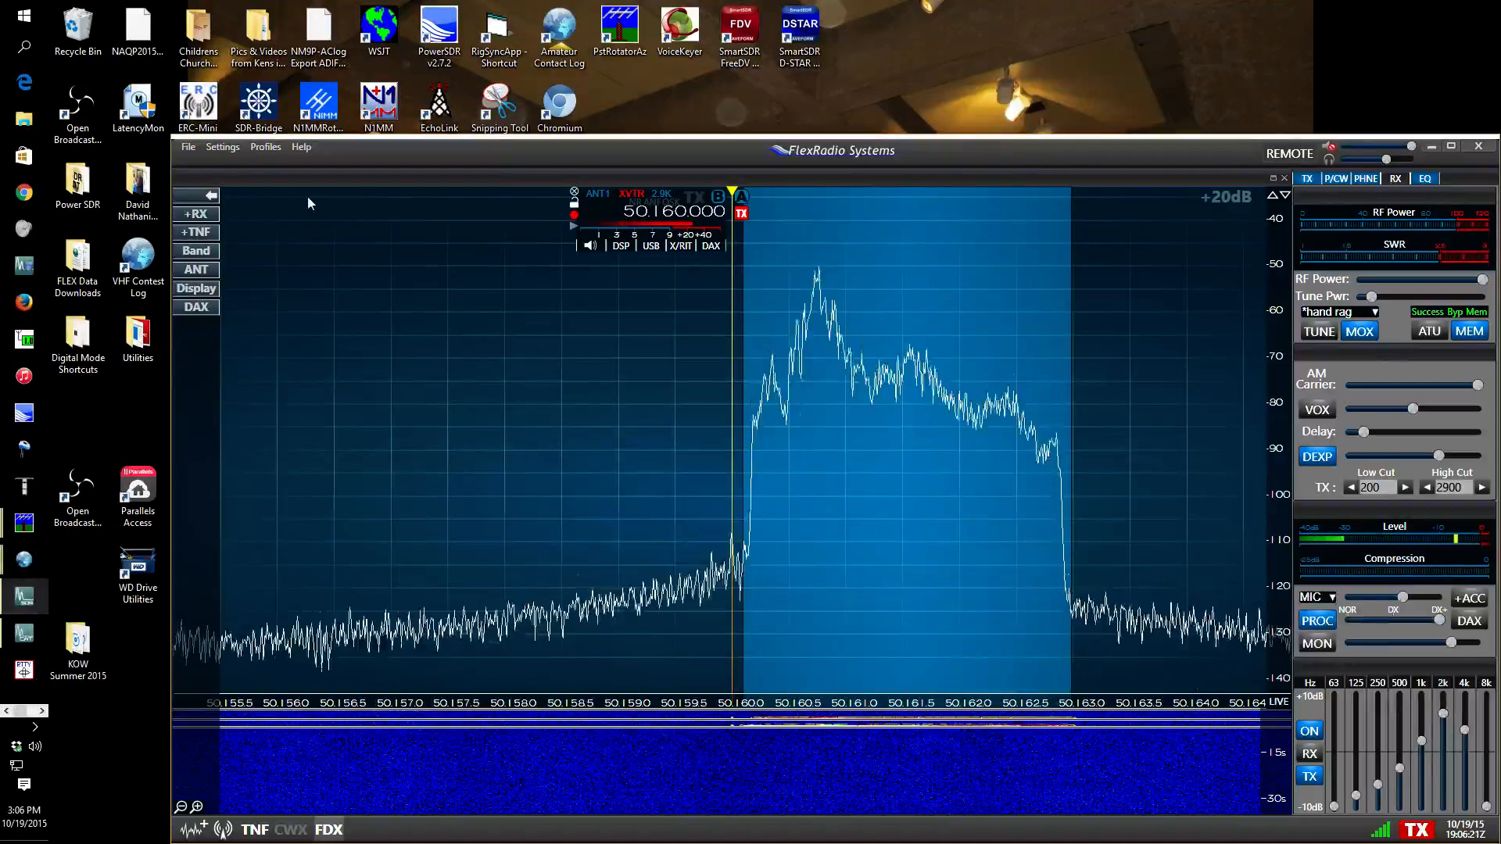
Save a second transmit profile named 'hand DX' and close the Profile Manager
click(266, 147)
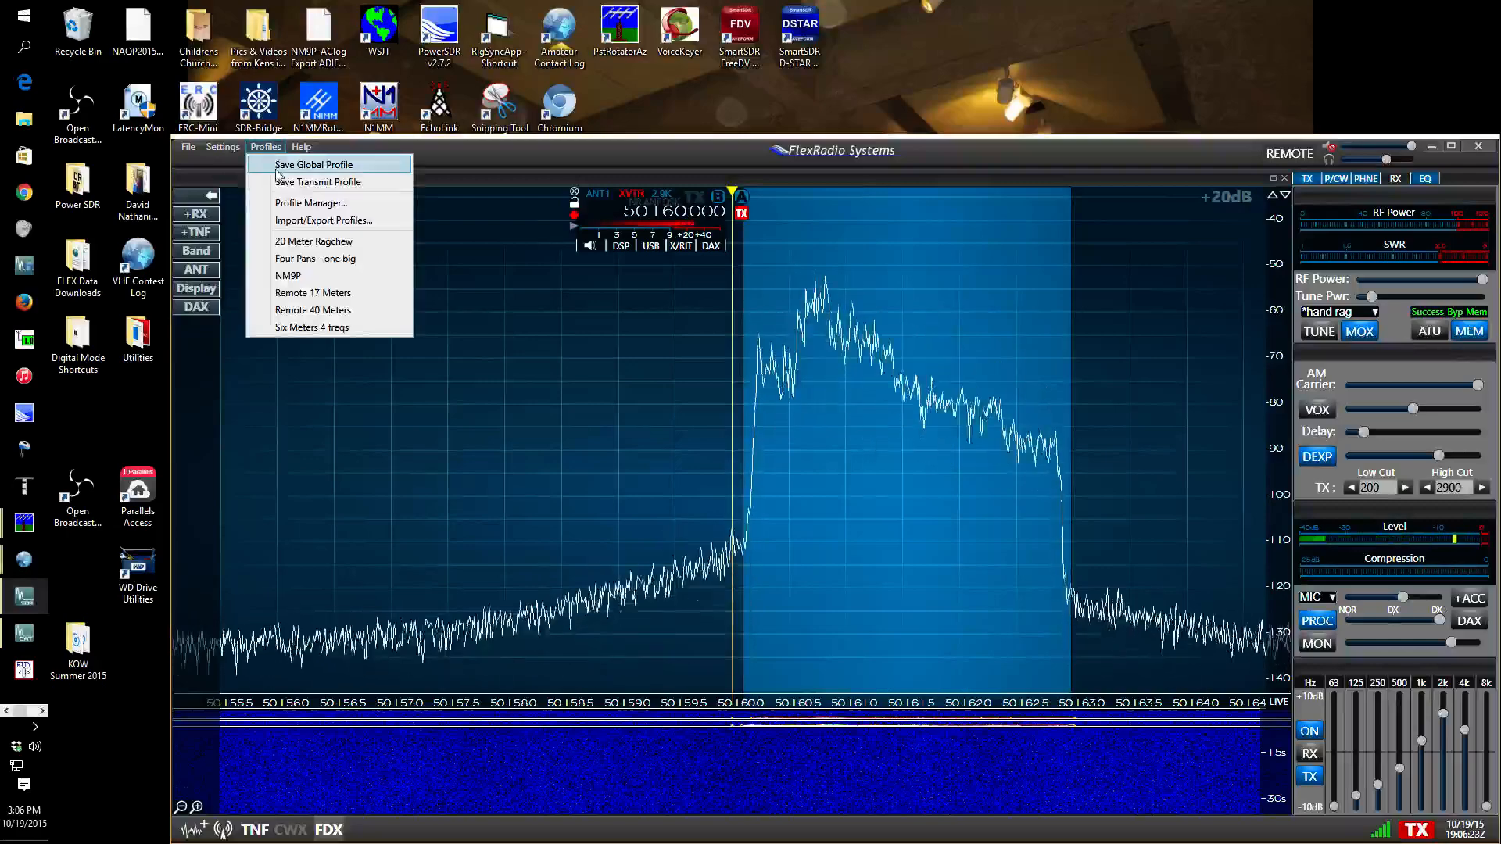
click(310, 202)
text(hand)
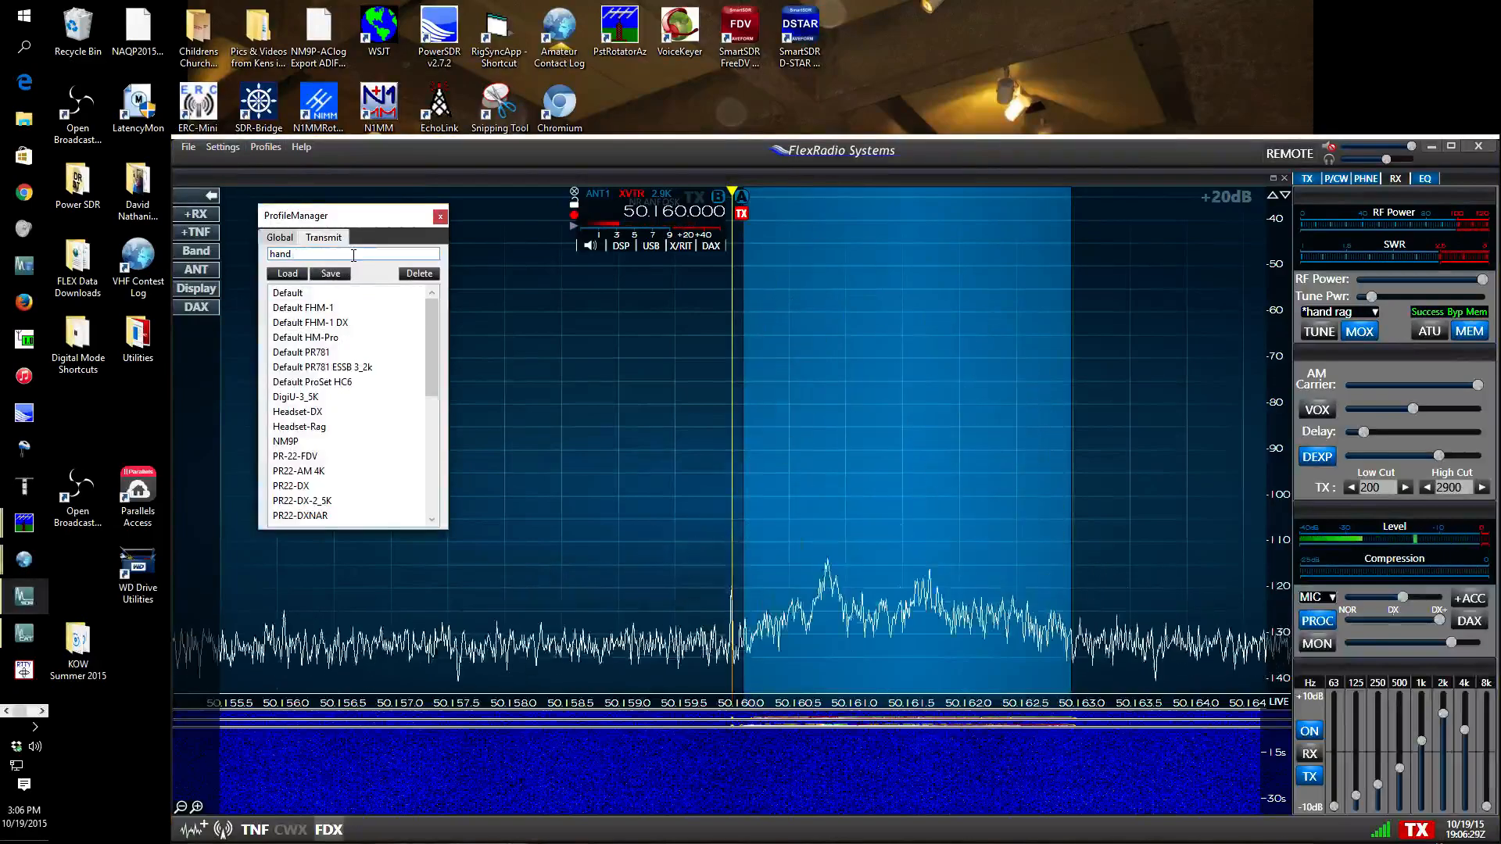
text(DX)
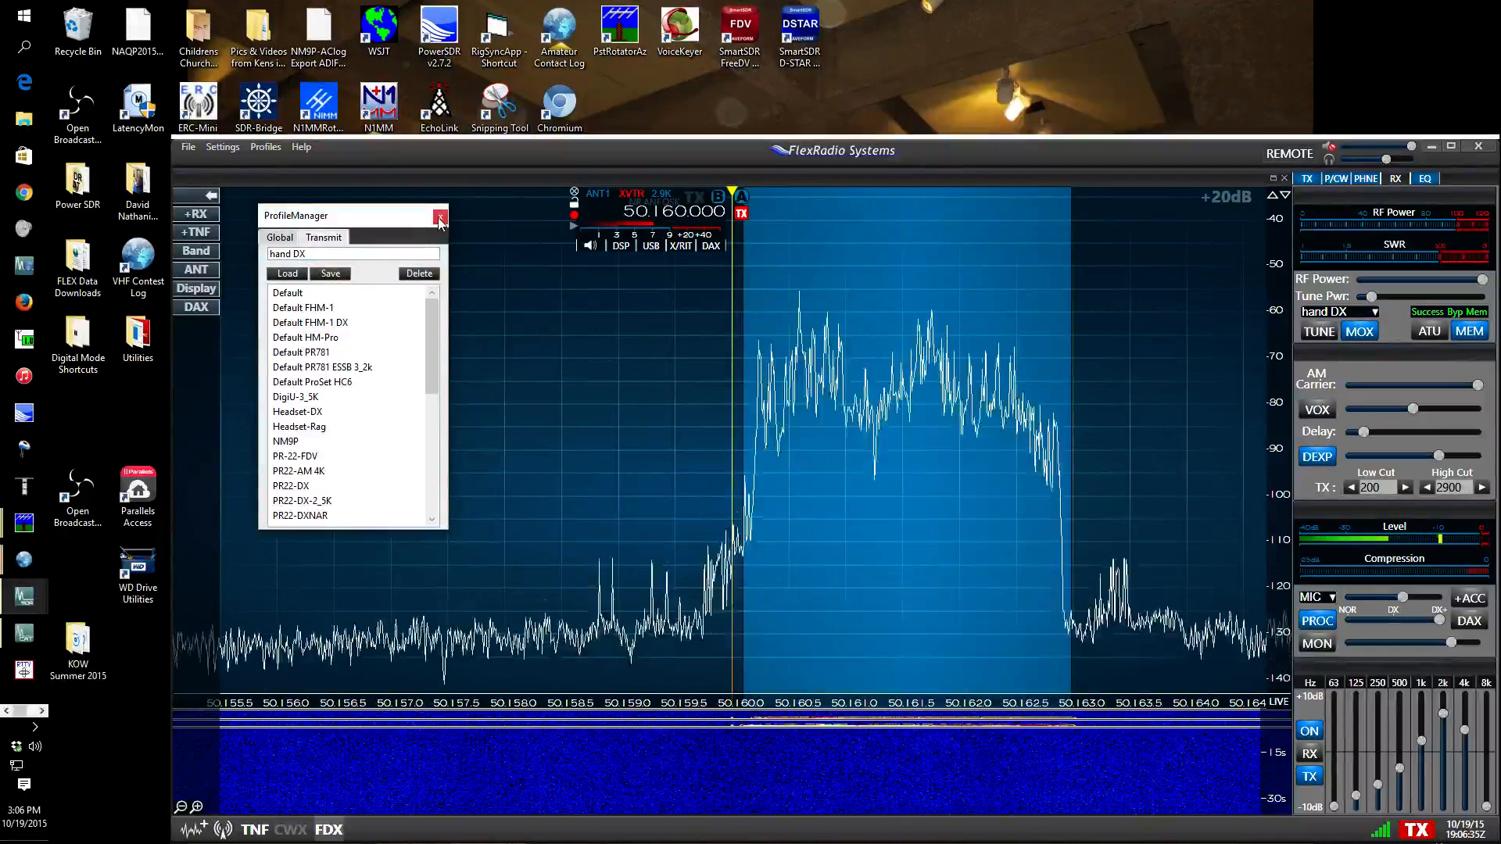
click(440, 216)
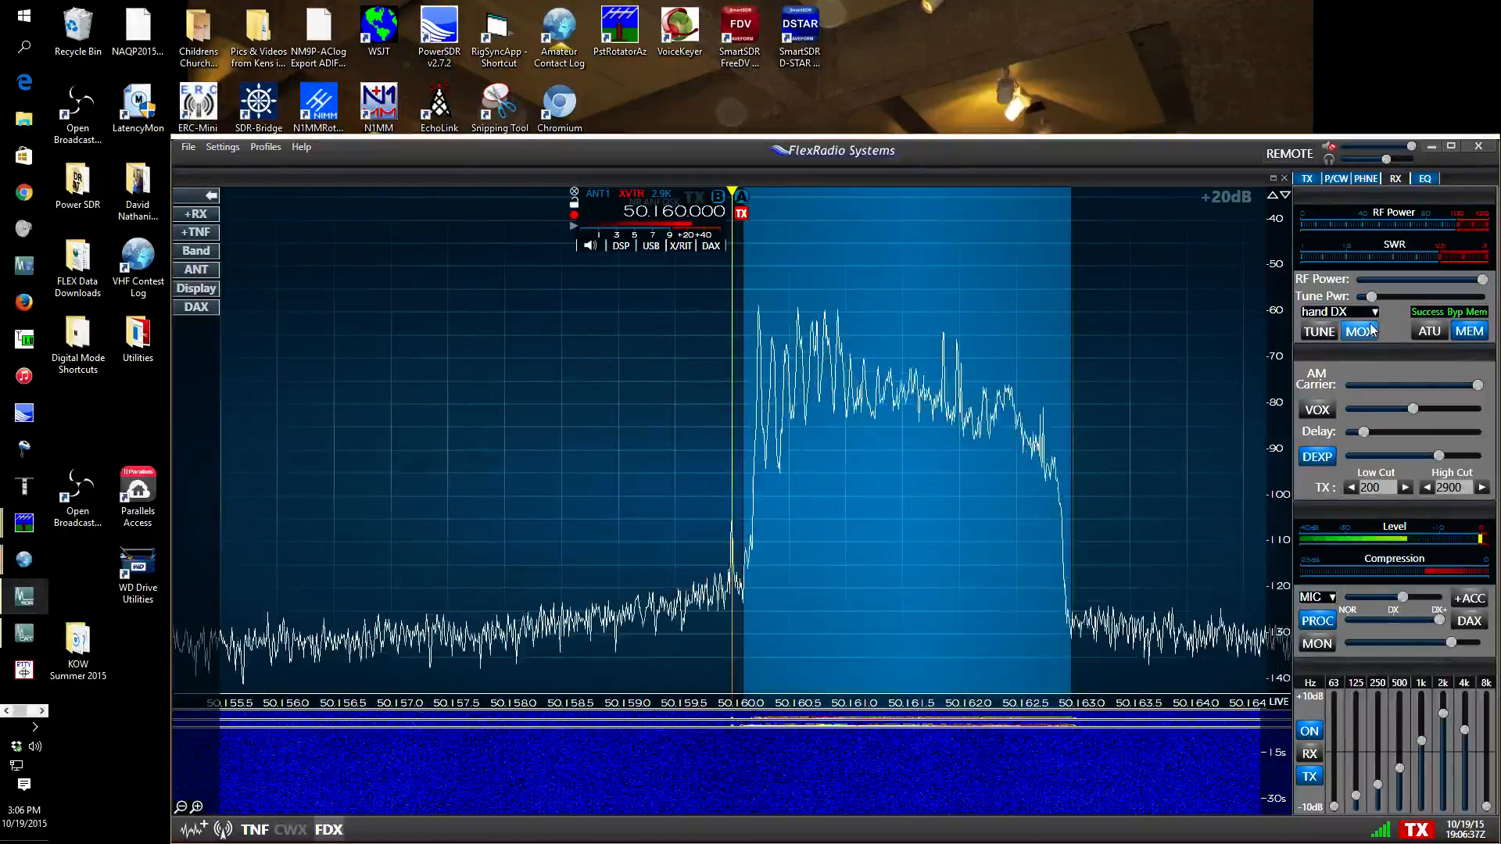
Adjust the hand DX transmit settings with the 200–2900 Hz filter, not yet saved
click(1376, 311)
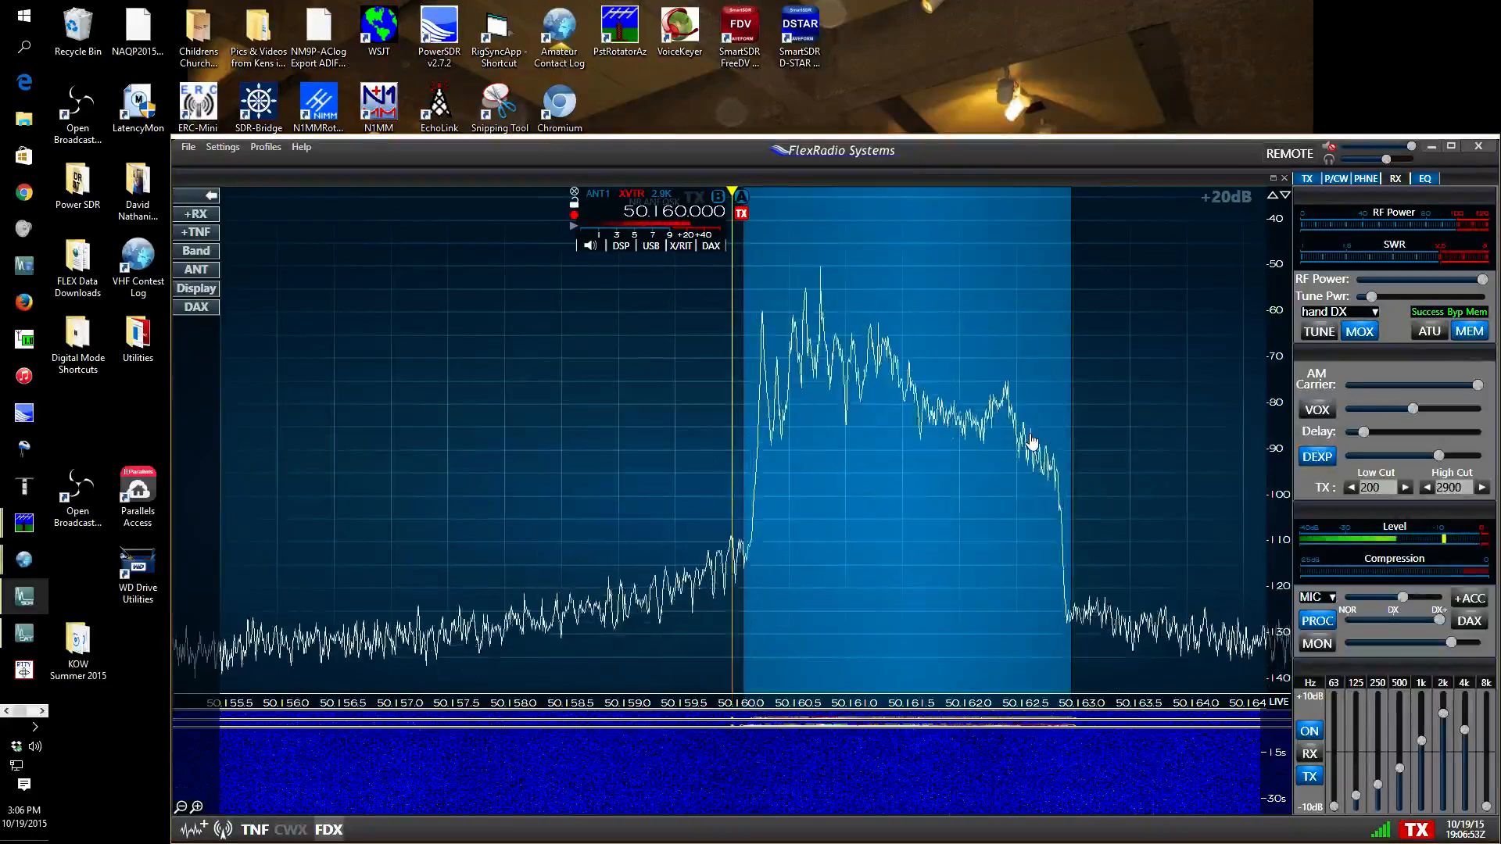
mouse_move(811, 253)
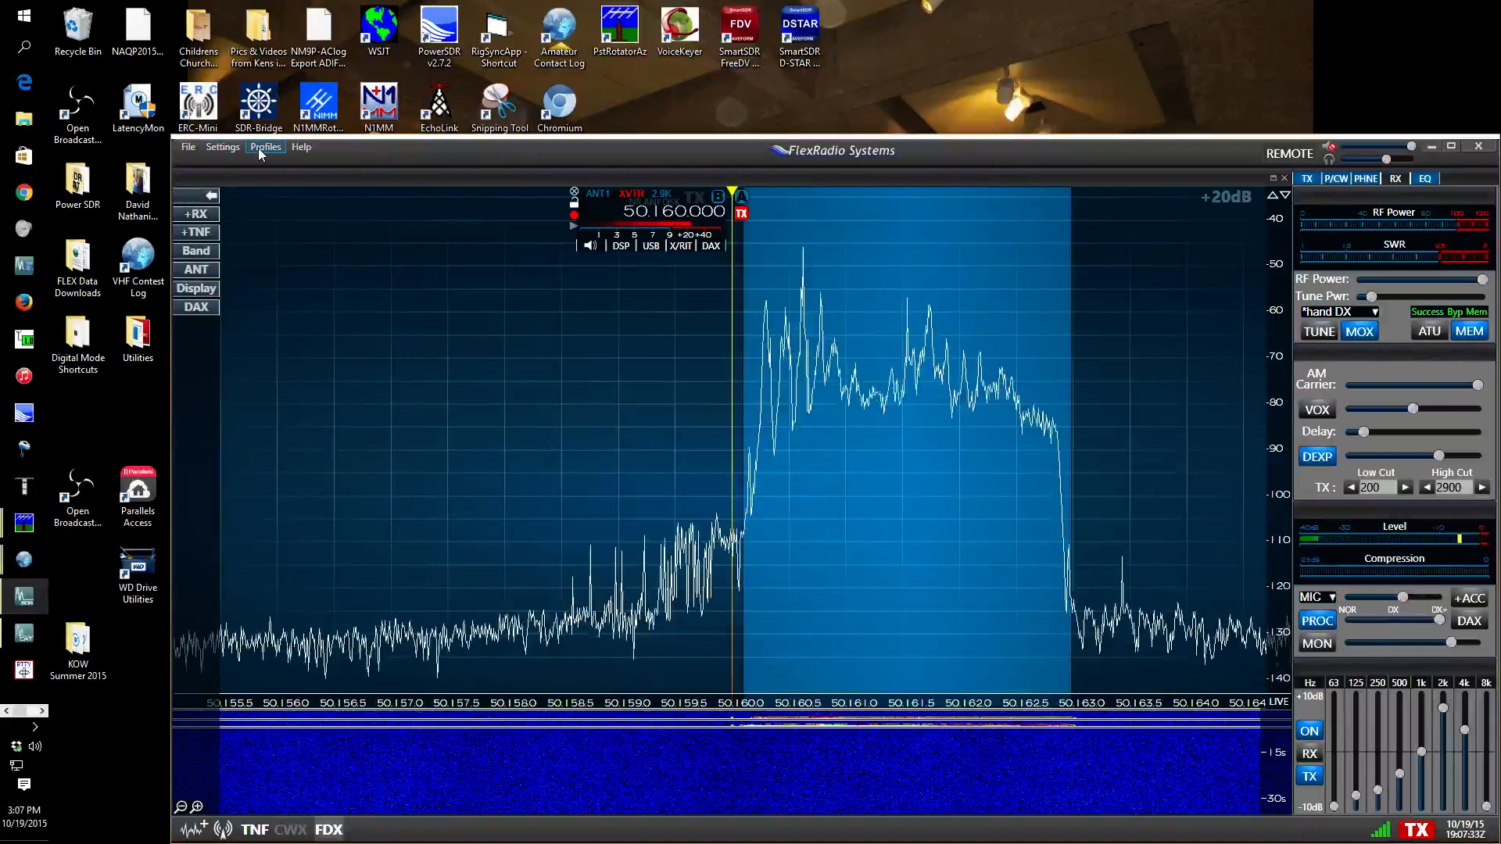
Re-save the current settings under 'hand DX' and close the Profile Manager
click(265, 147)
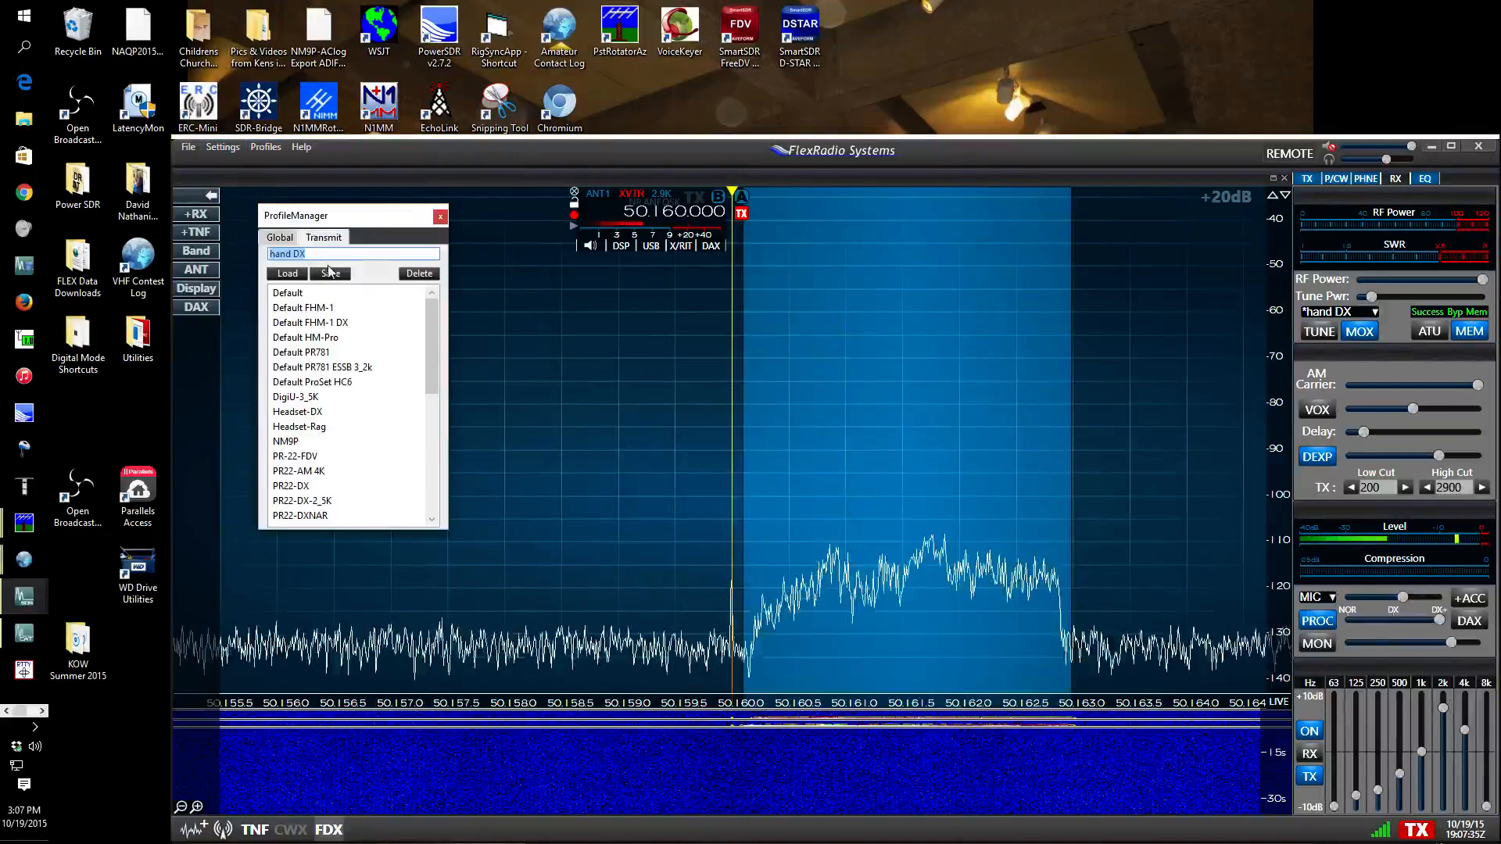
click(284, 441)
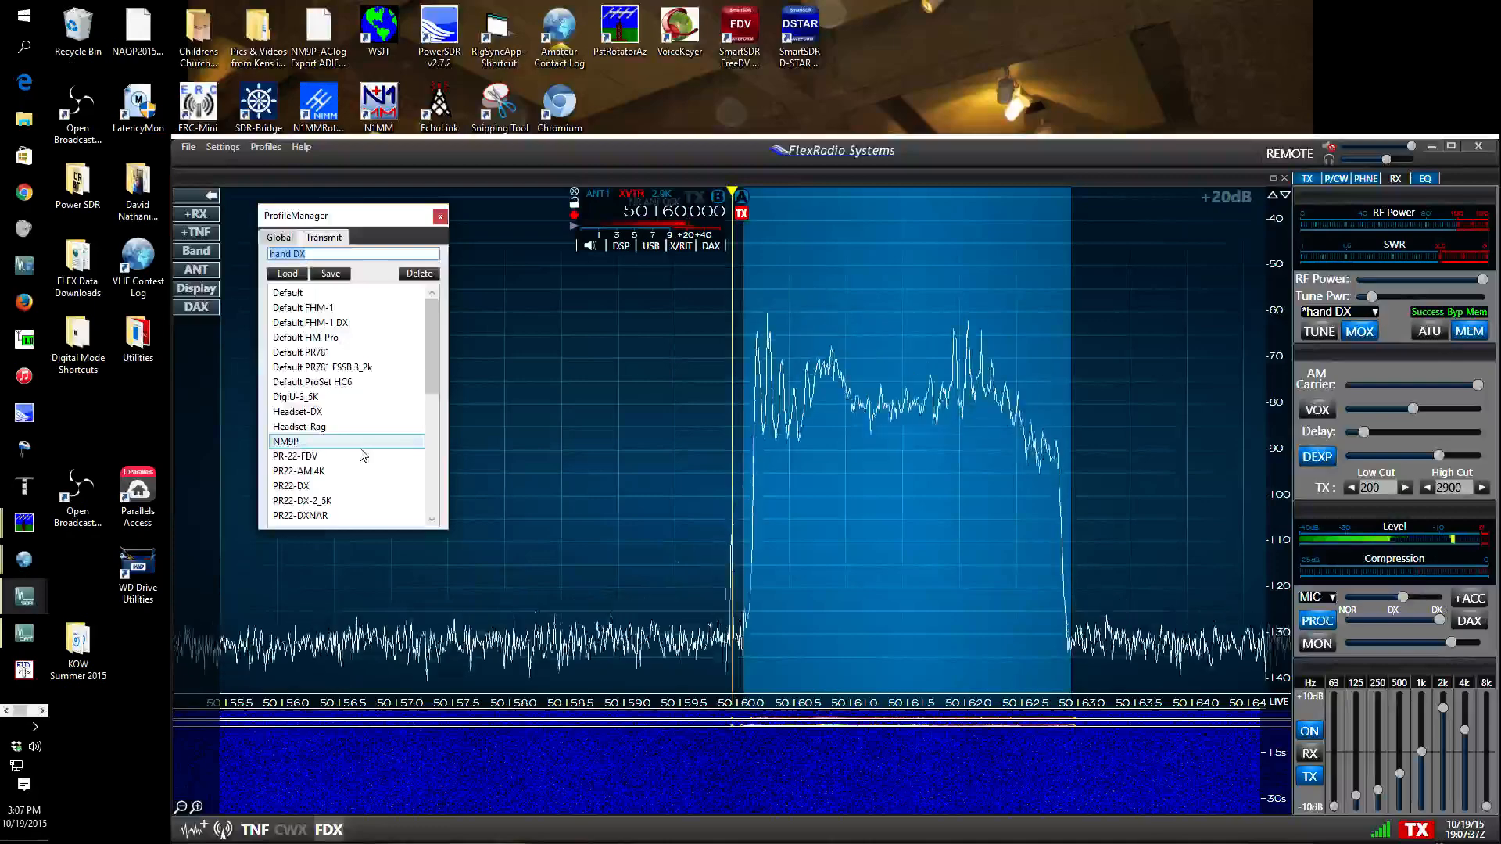
click(297, 411)
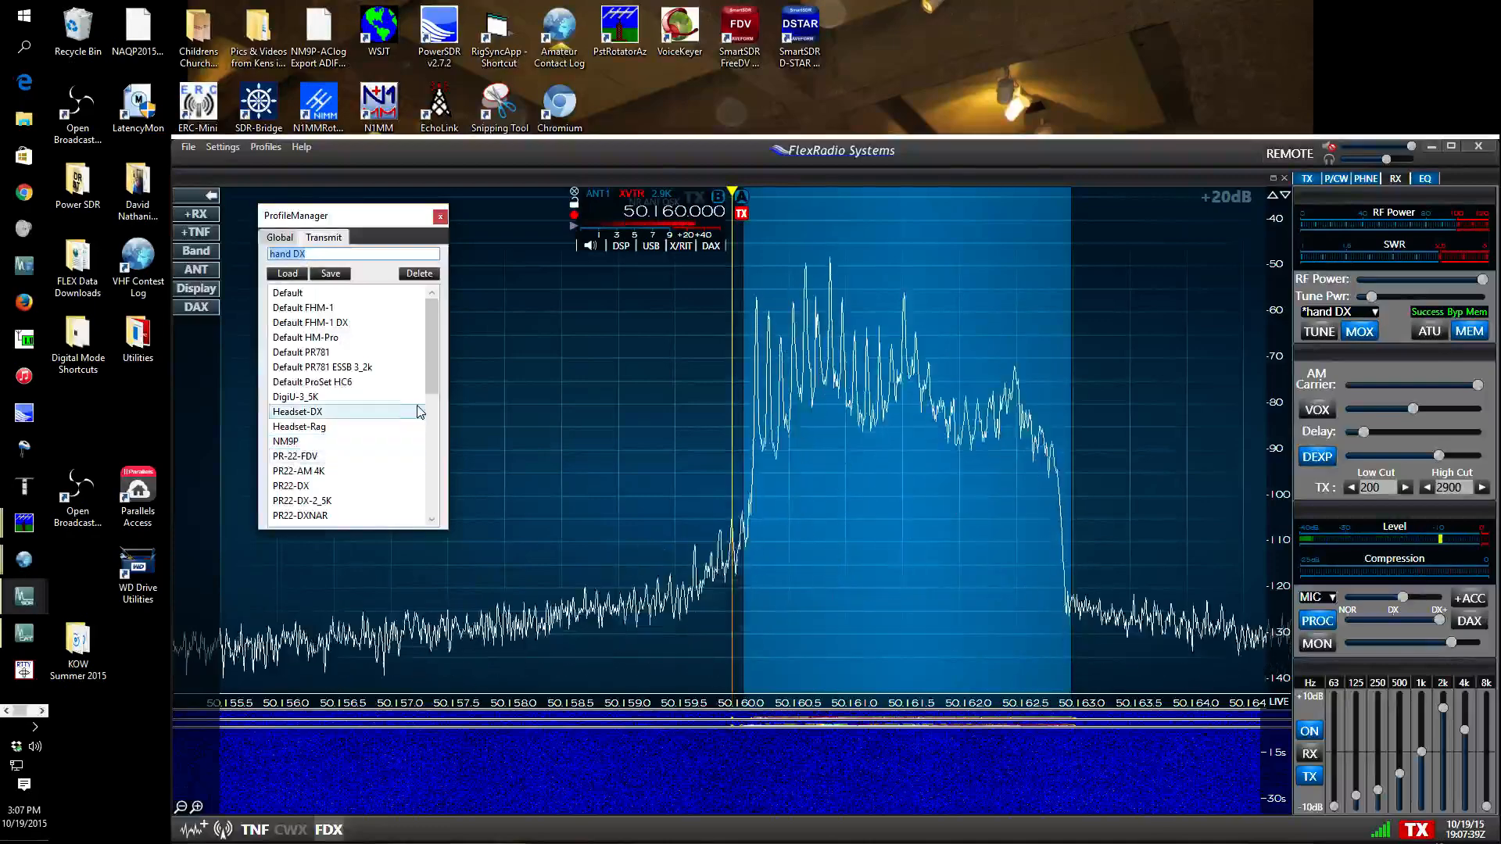
scroll(down, 3)
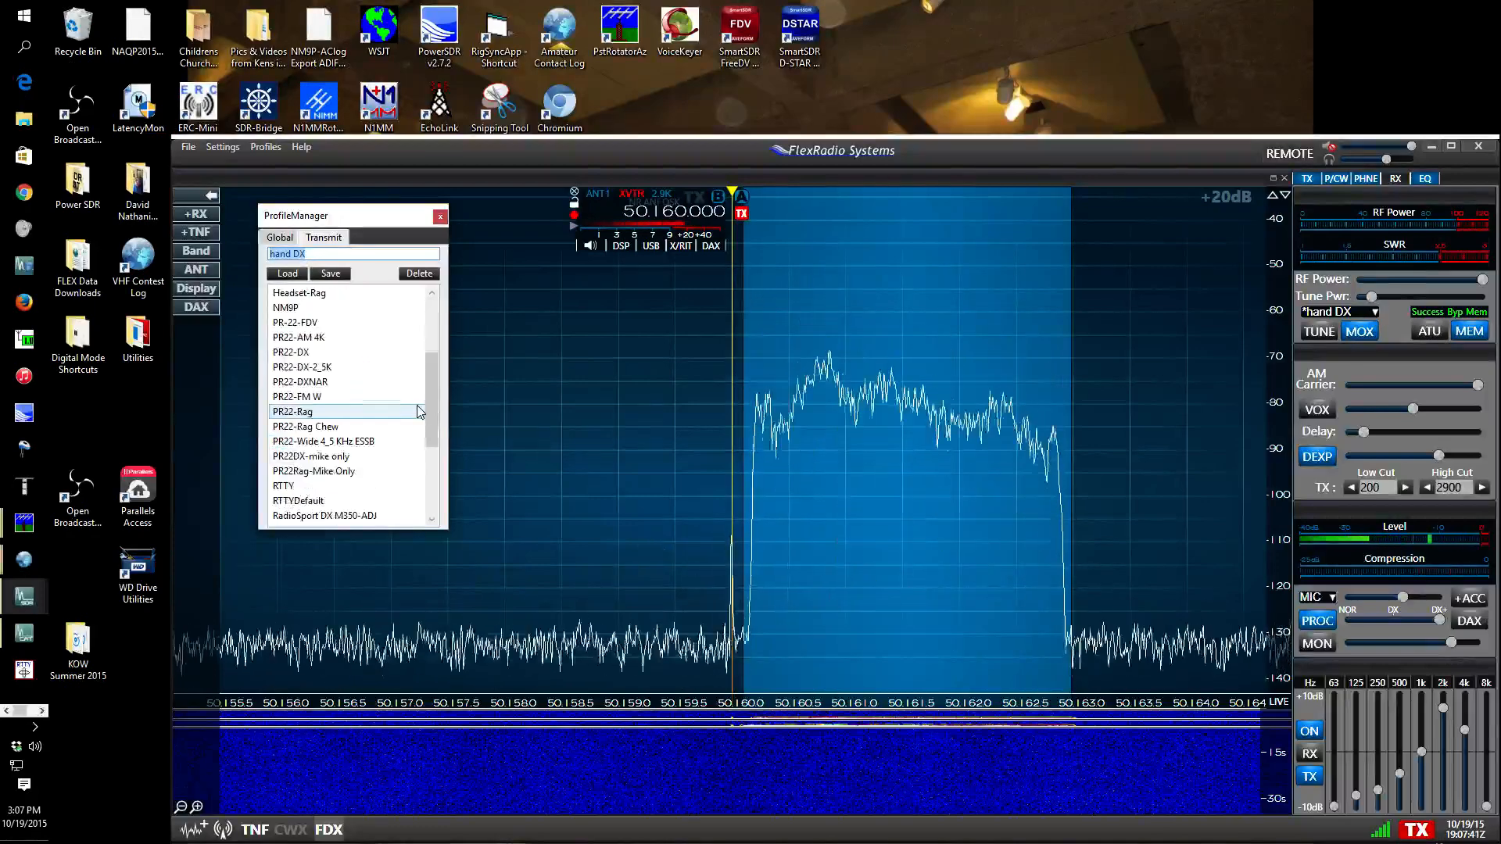
scroll(down, 3)
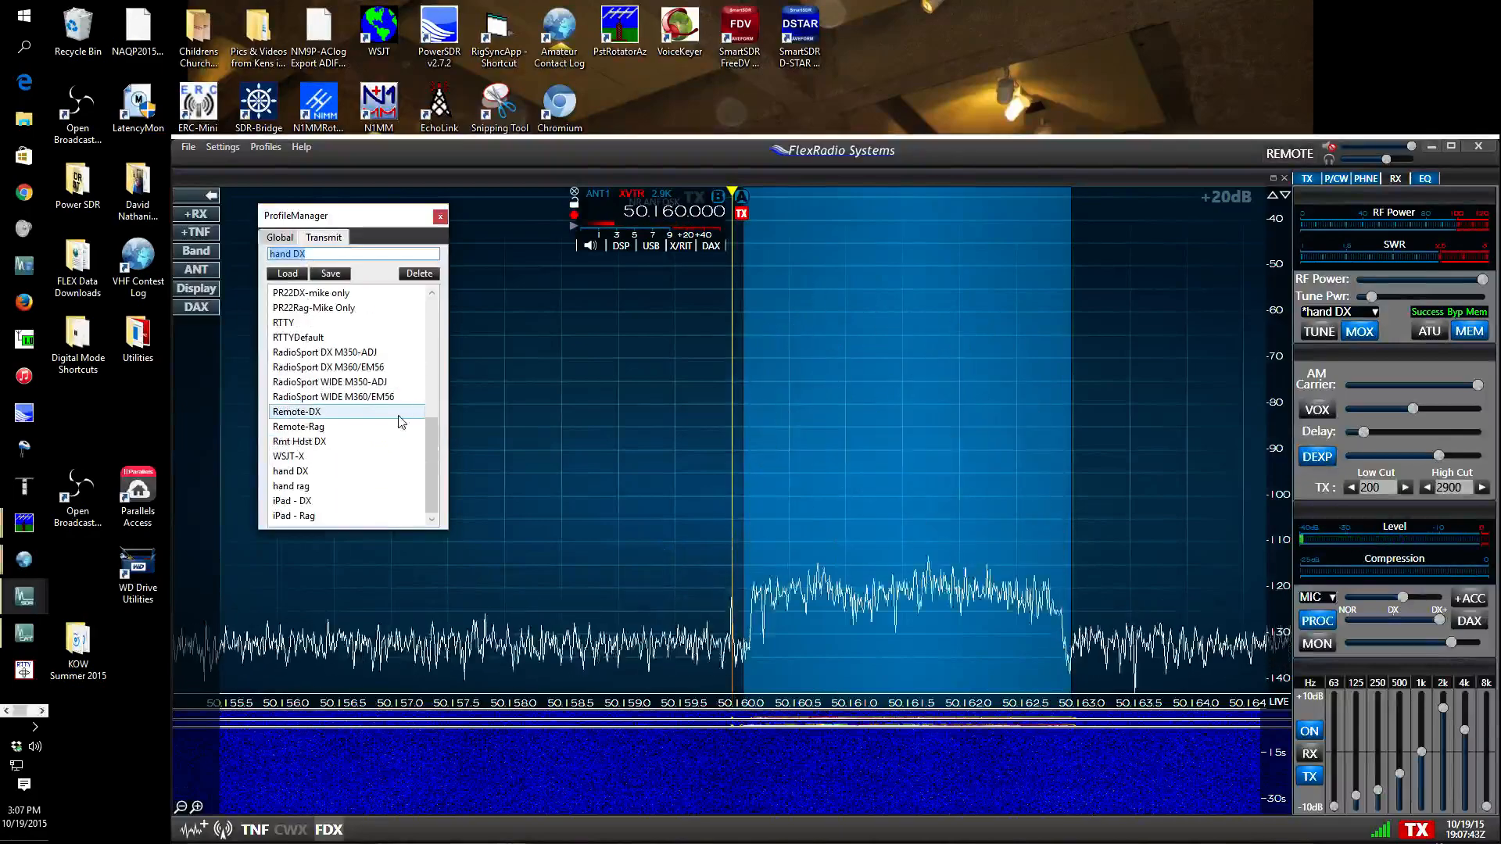
click(291, 471)
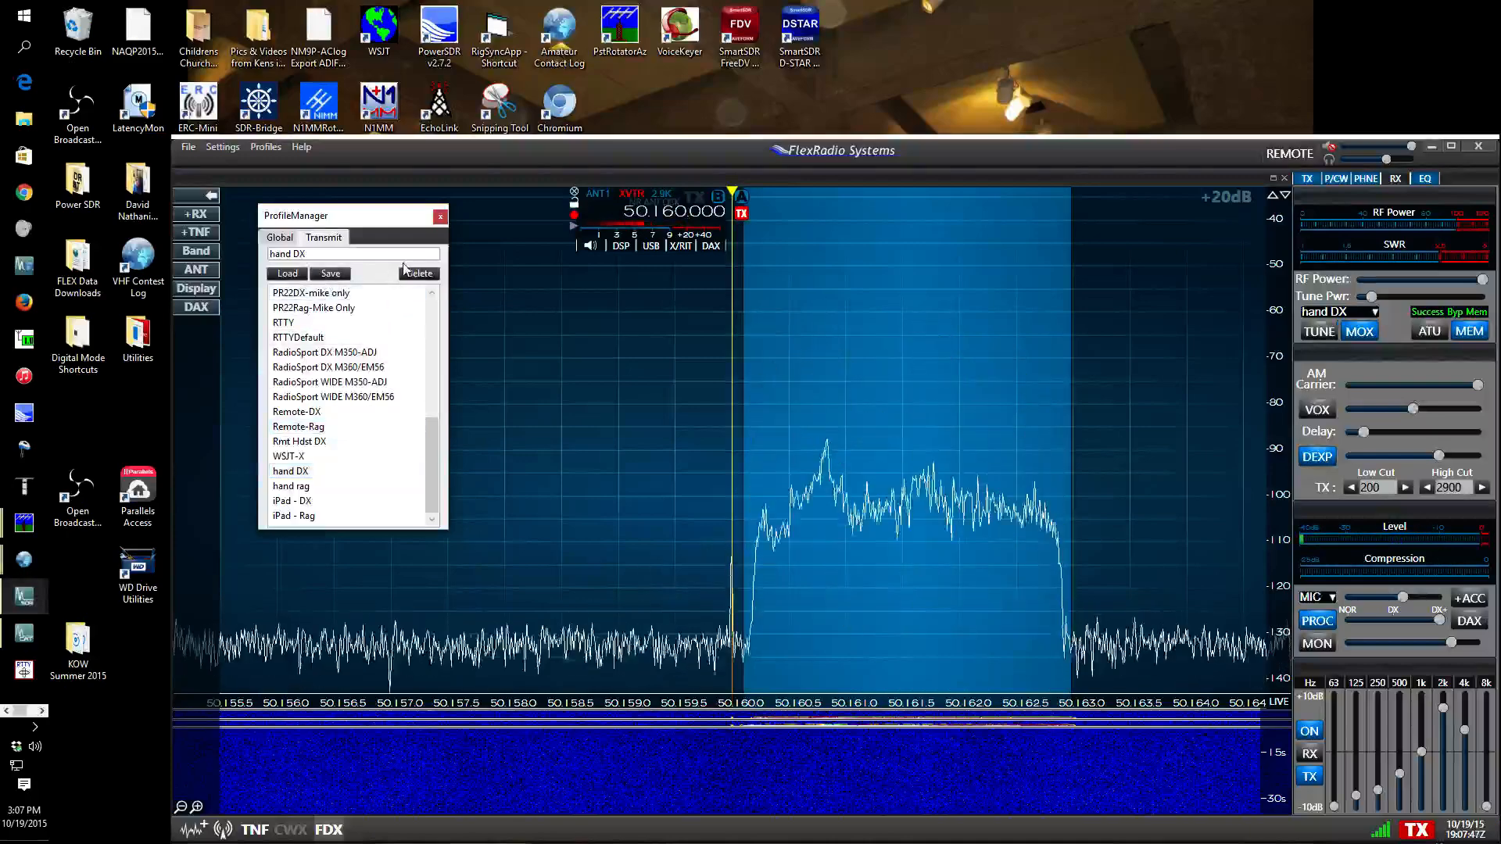
click(439, 216)
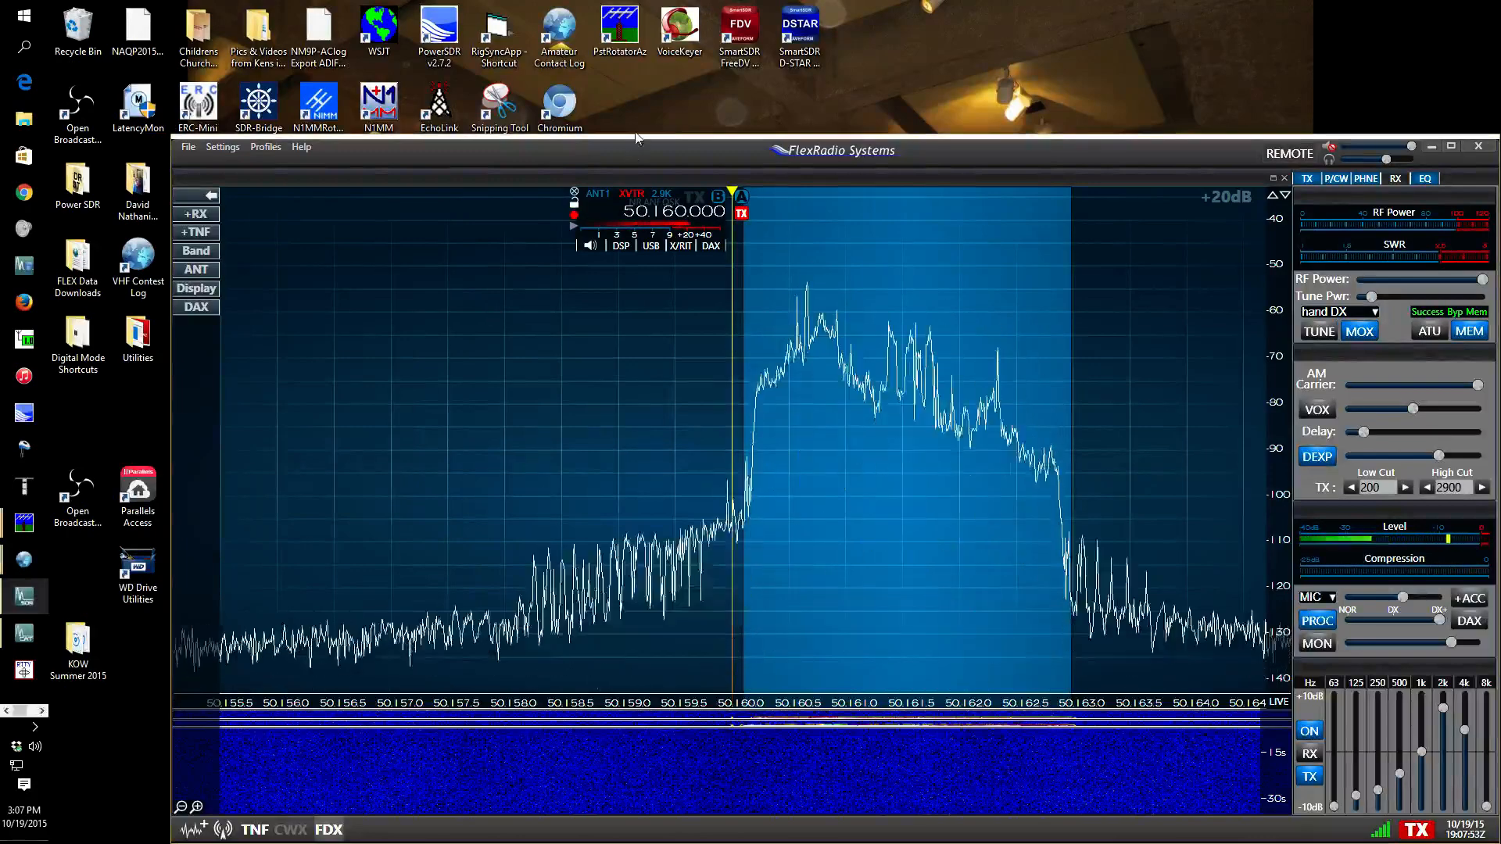
Load the 'hand rag' transmit profile, restoring the 100–3000 Hz filter
click(1374, 312)
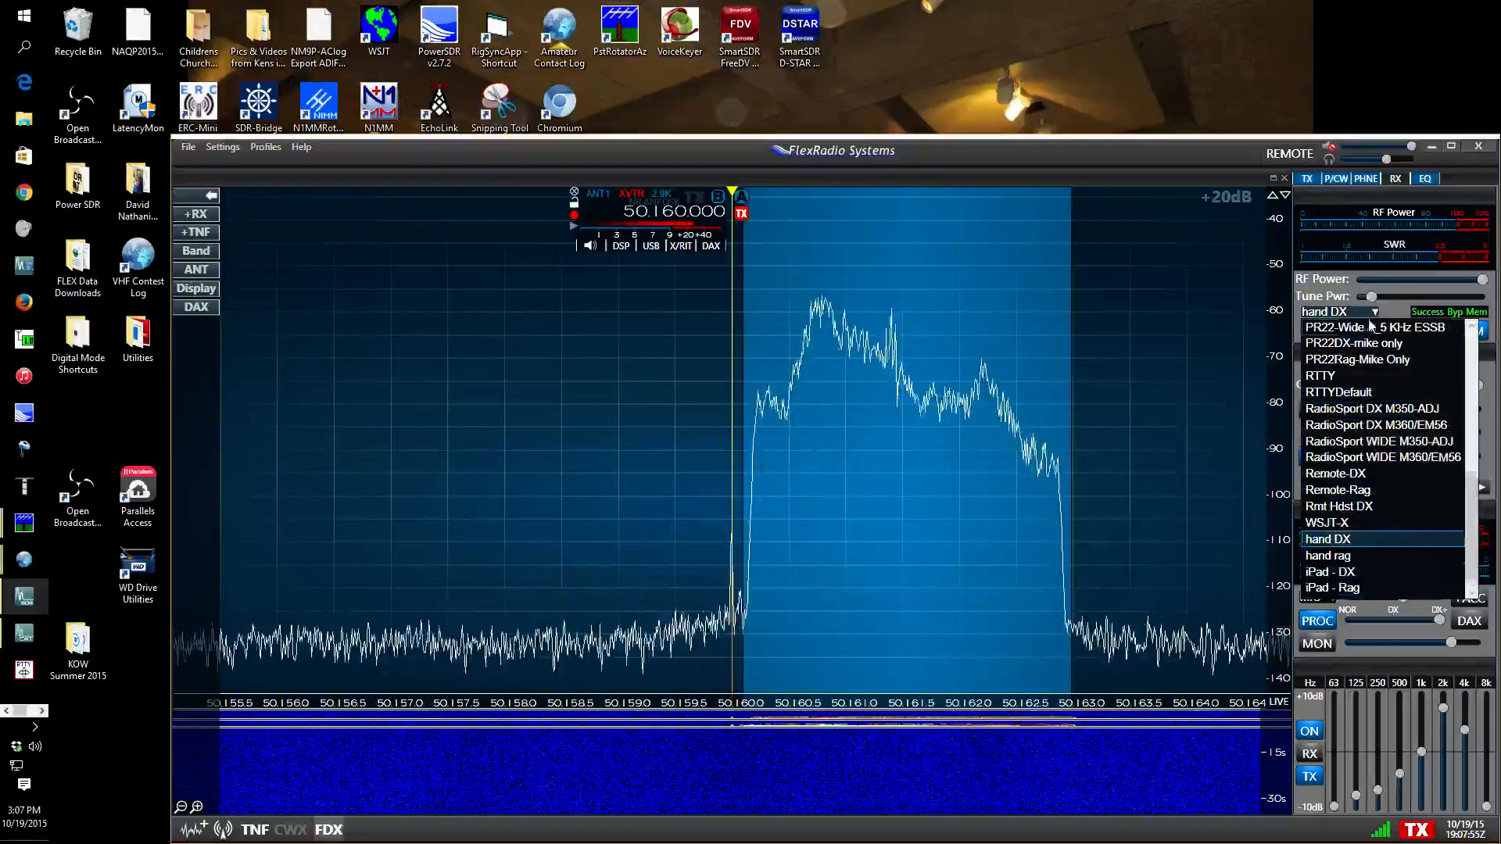
scroll(up, 3)
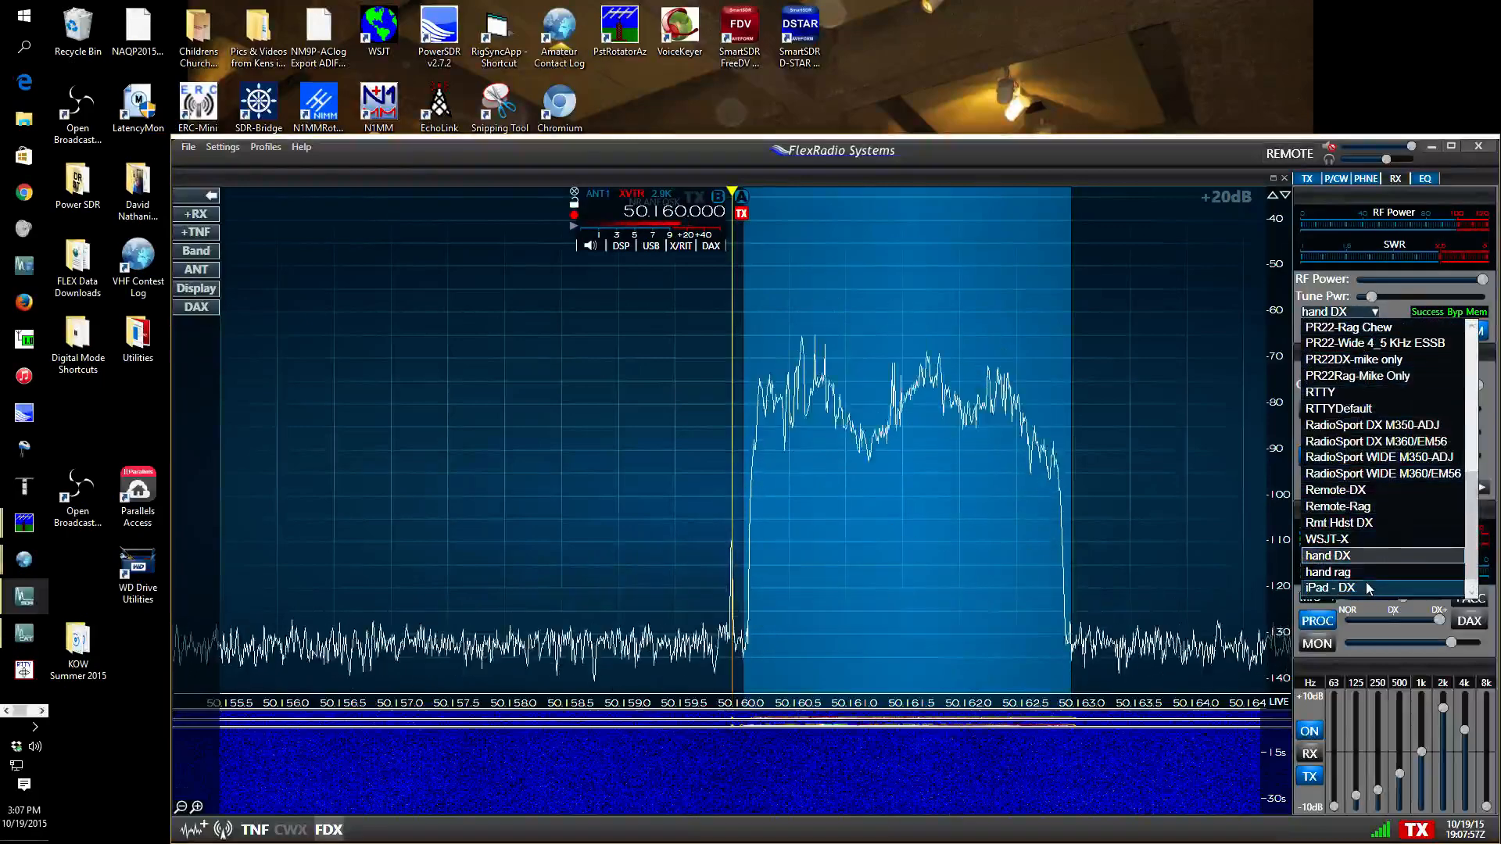
click(1327, 572)
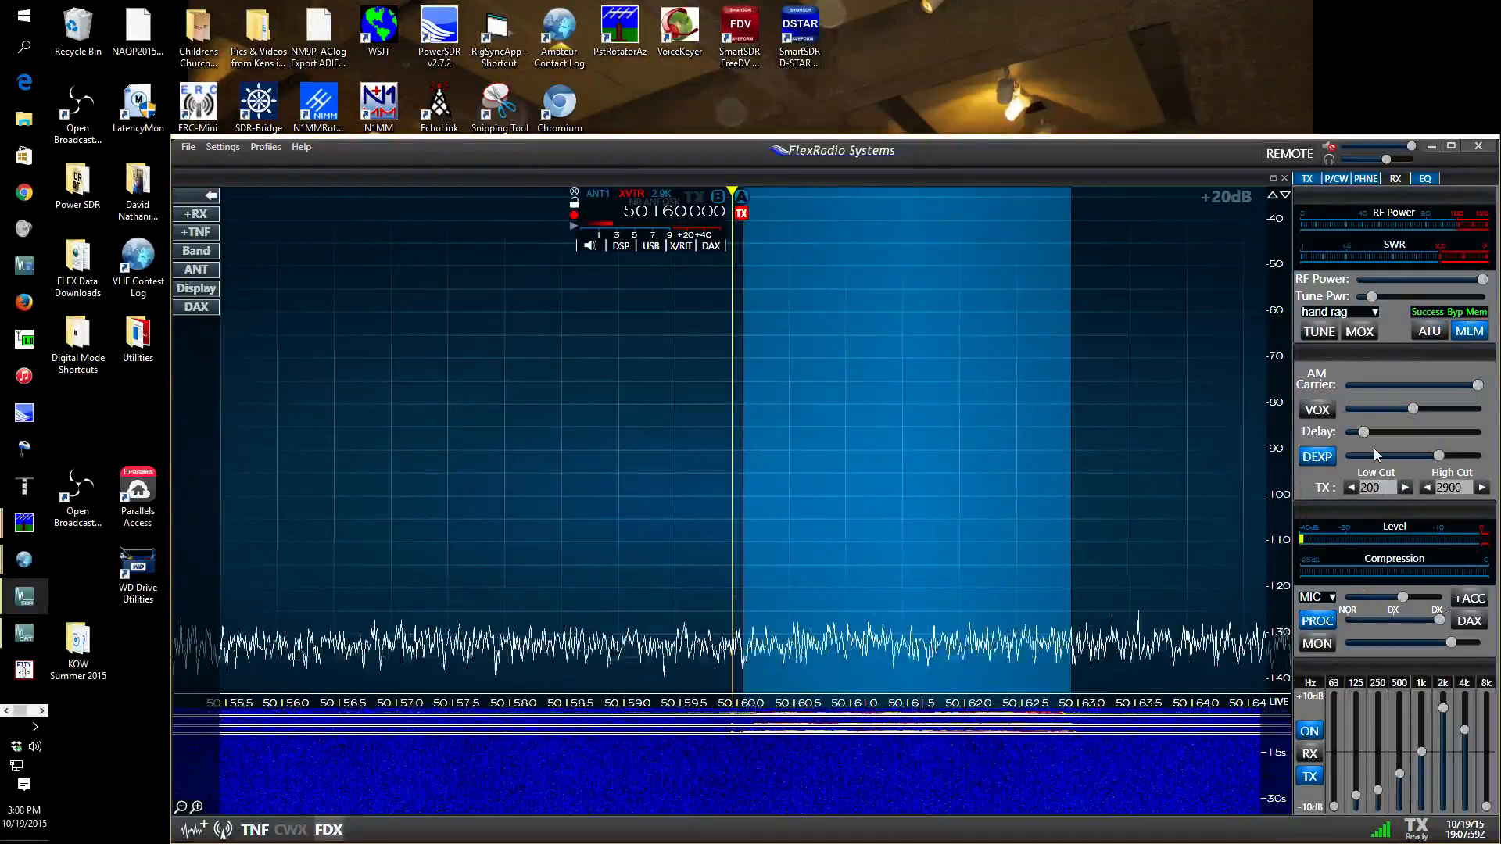
click(1358, 332)
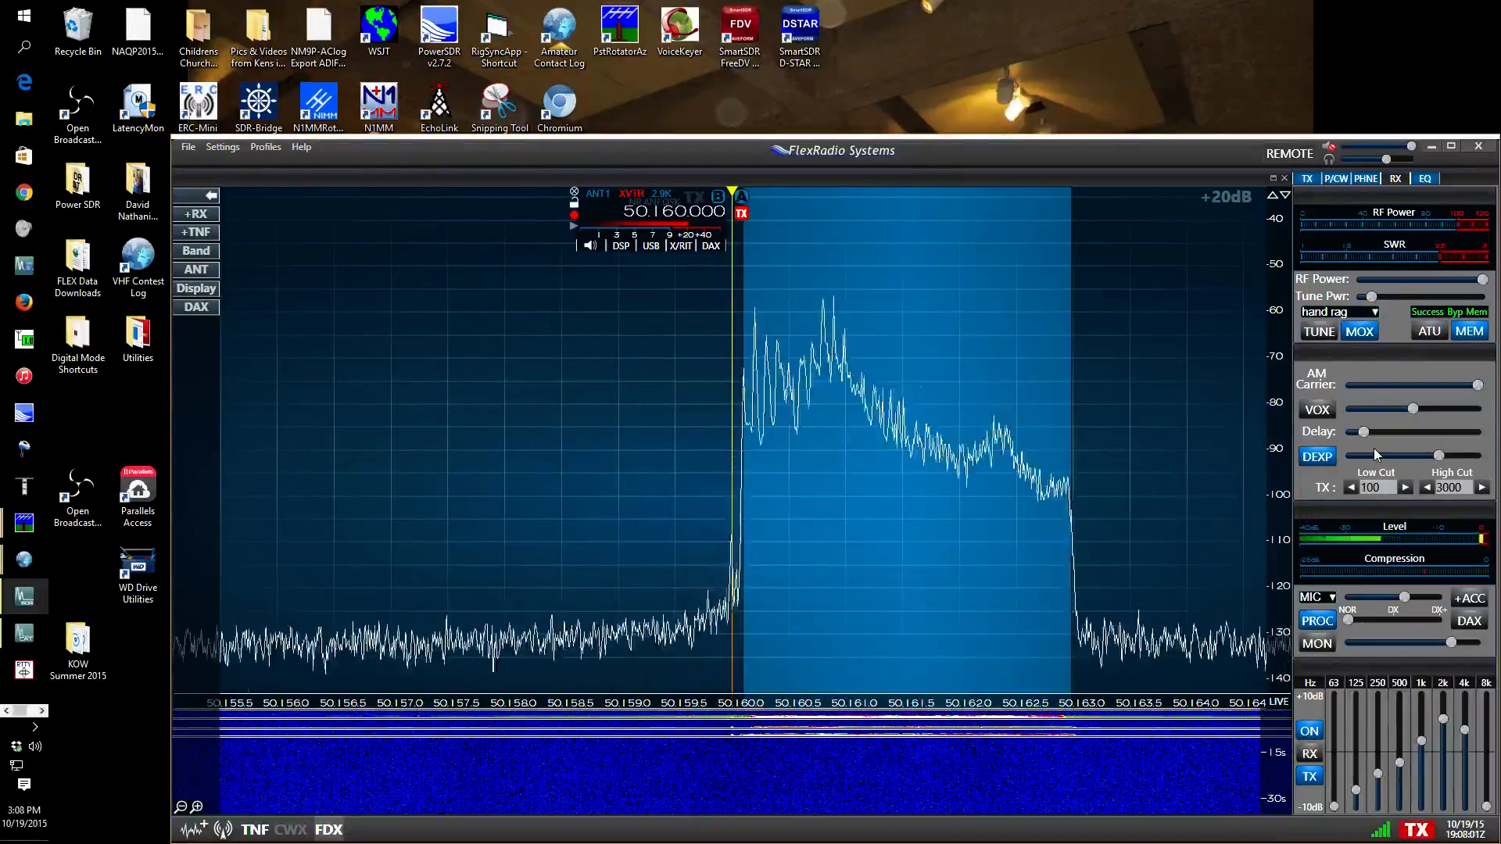